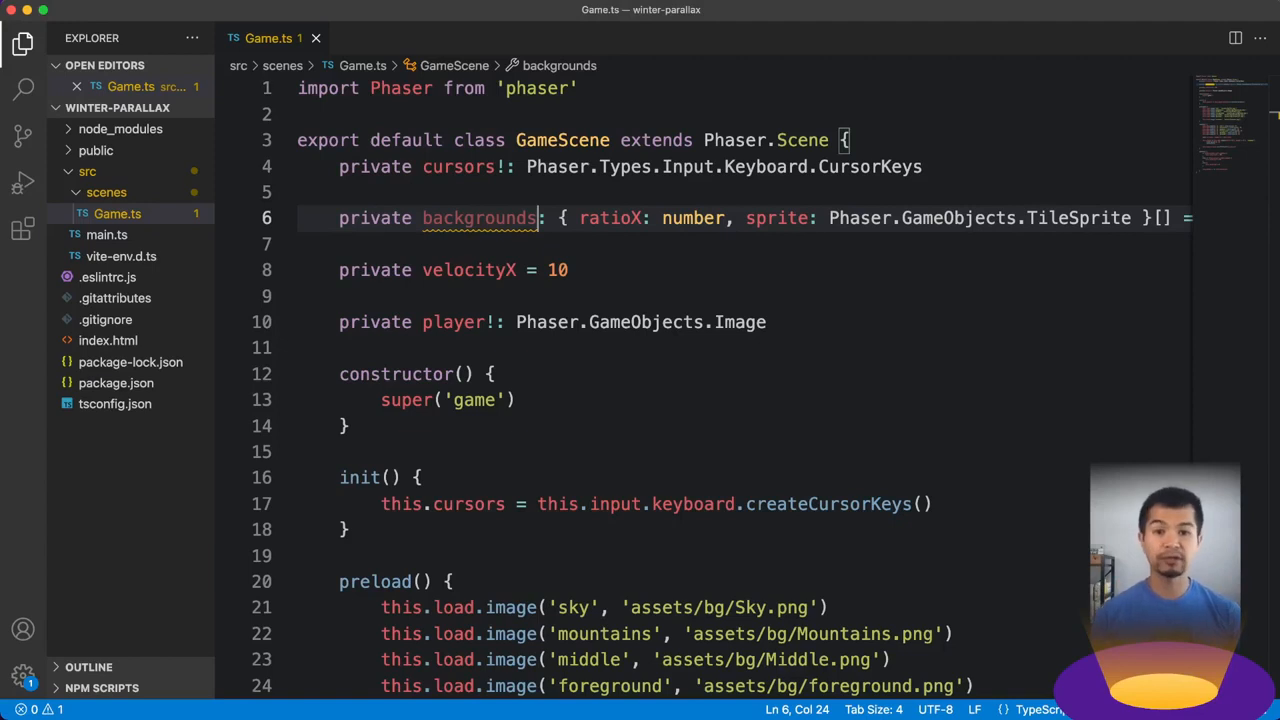
# Chain .setScrollFactor(0) onto the sky image, comment out mountains, and begin a new this.add line.
pyautogui.doubleClick(479, 218)
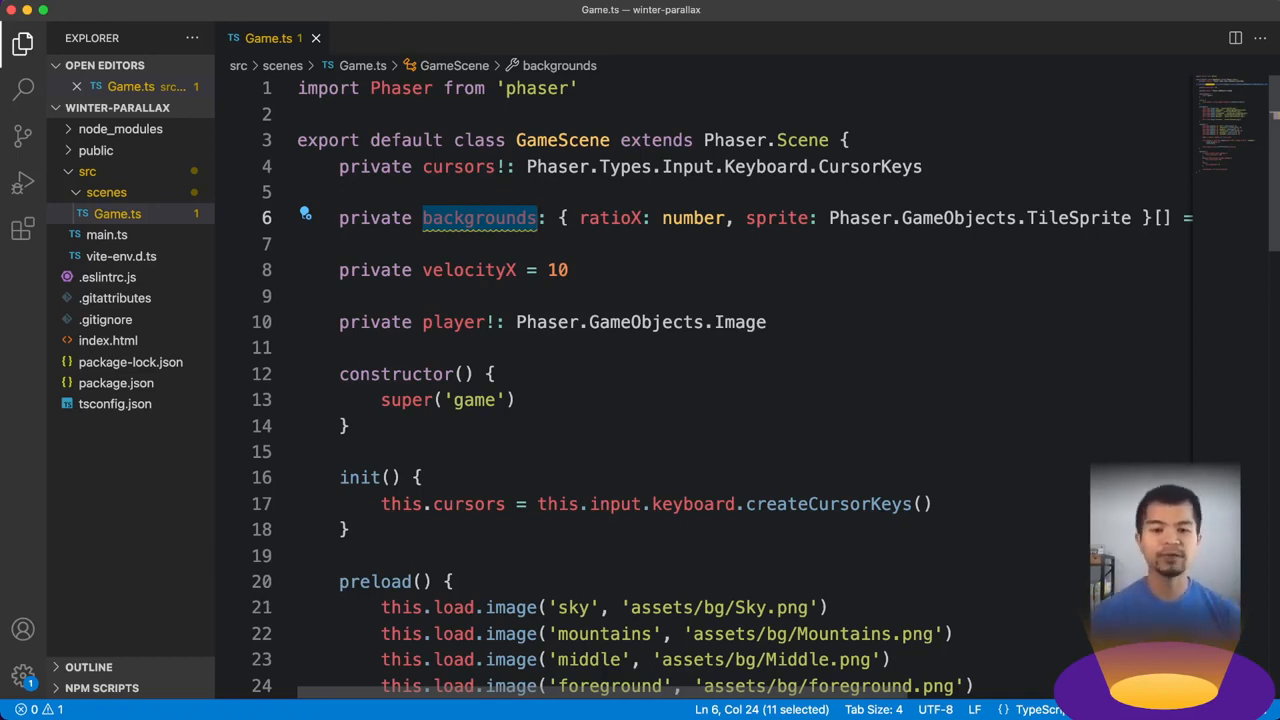
pyautogui.scroll(-3)
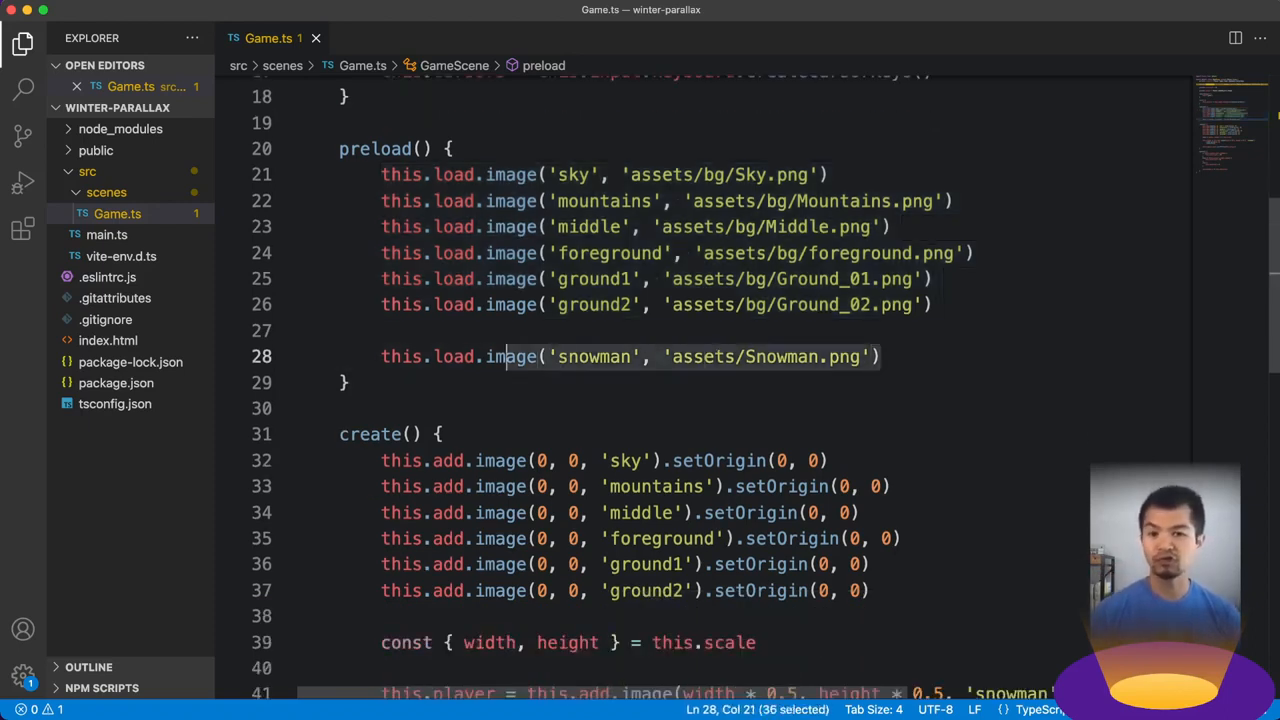
pyautogui.scroll(-3)
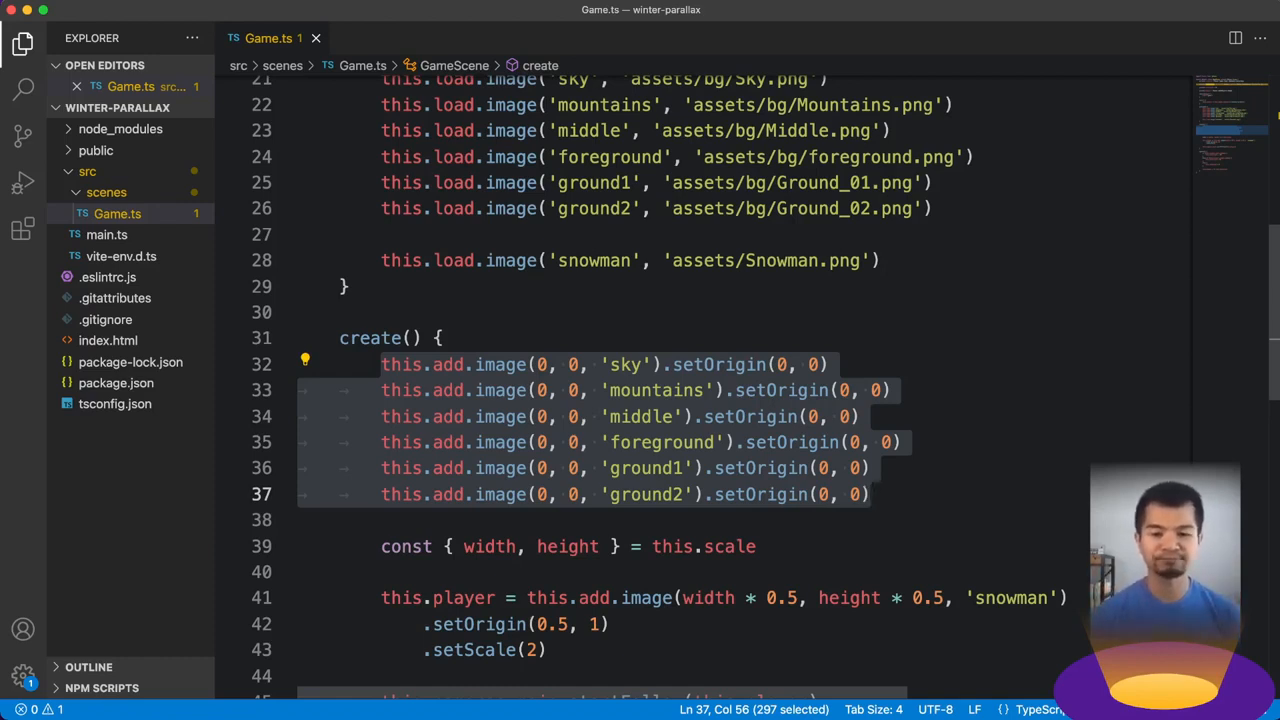
pyautogui.scroll(-3)
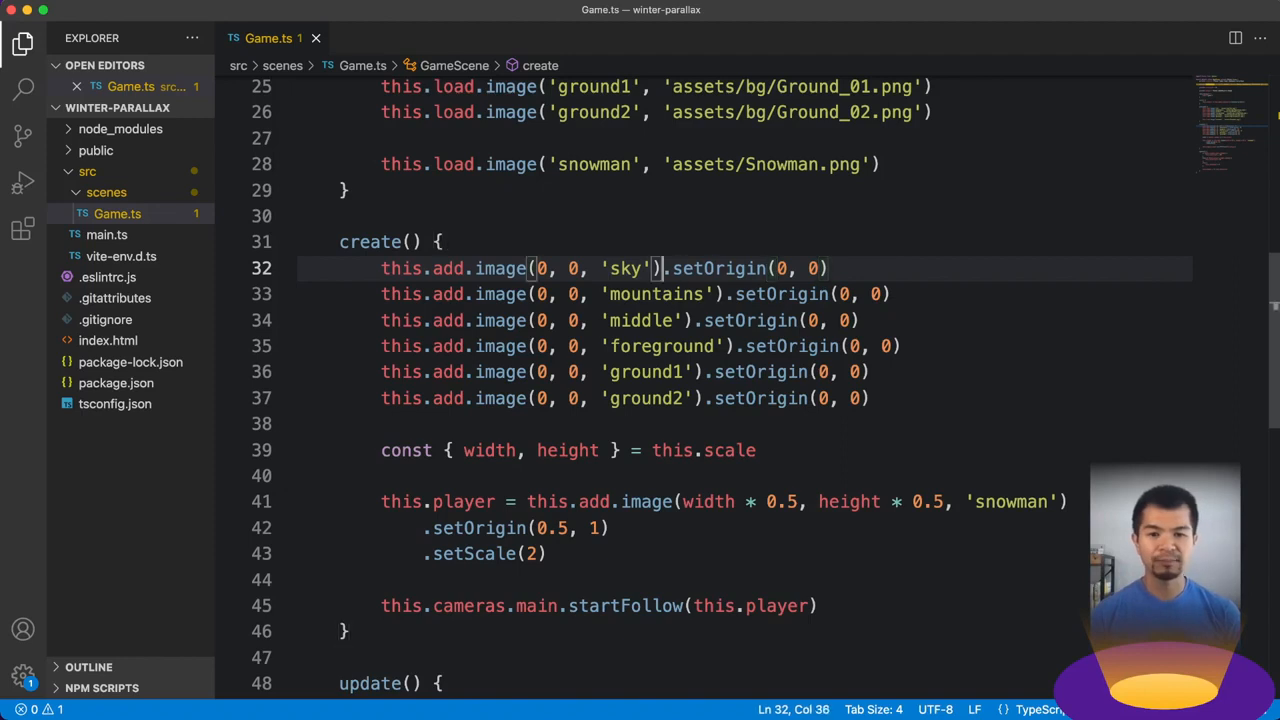
pyautogui.write('.set')
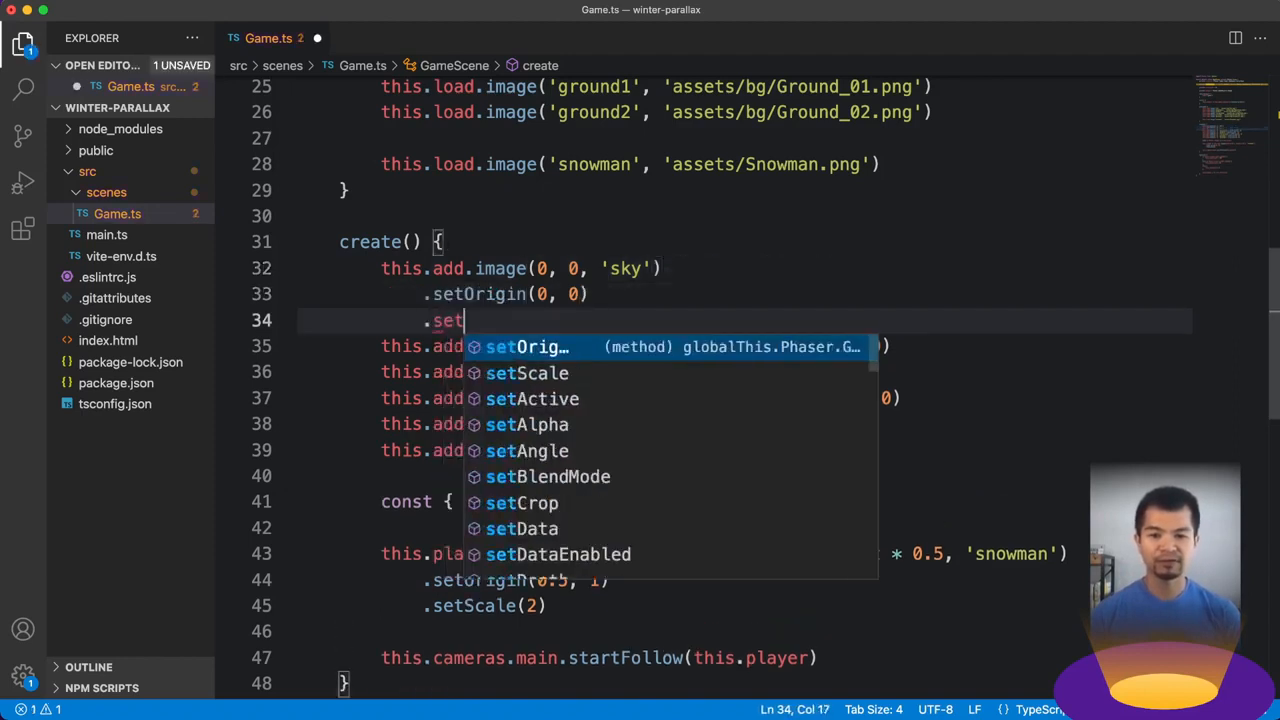
pyautogui.write('ScrollFactor(0')
pyautogui.click(638, 346)
pyautogui.write('// ')
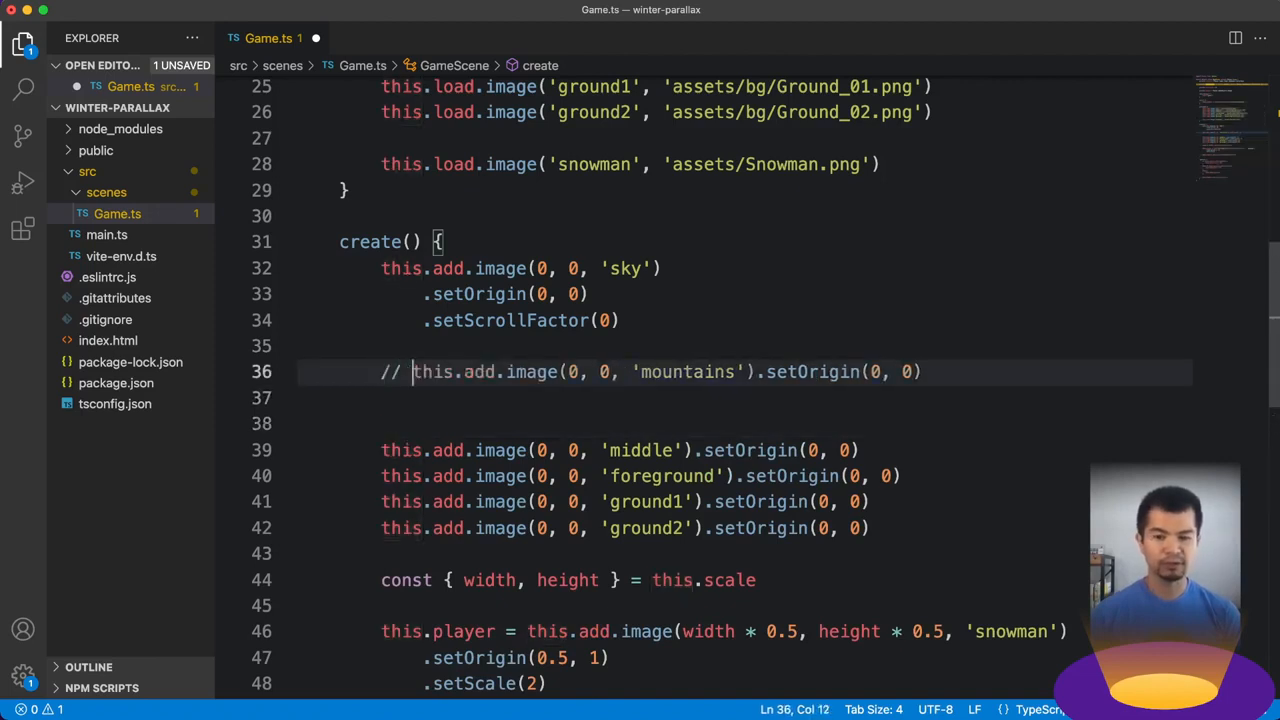
pyautogui.write('this.add')
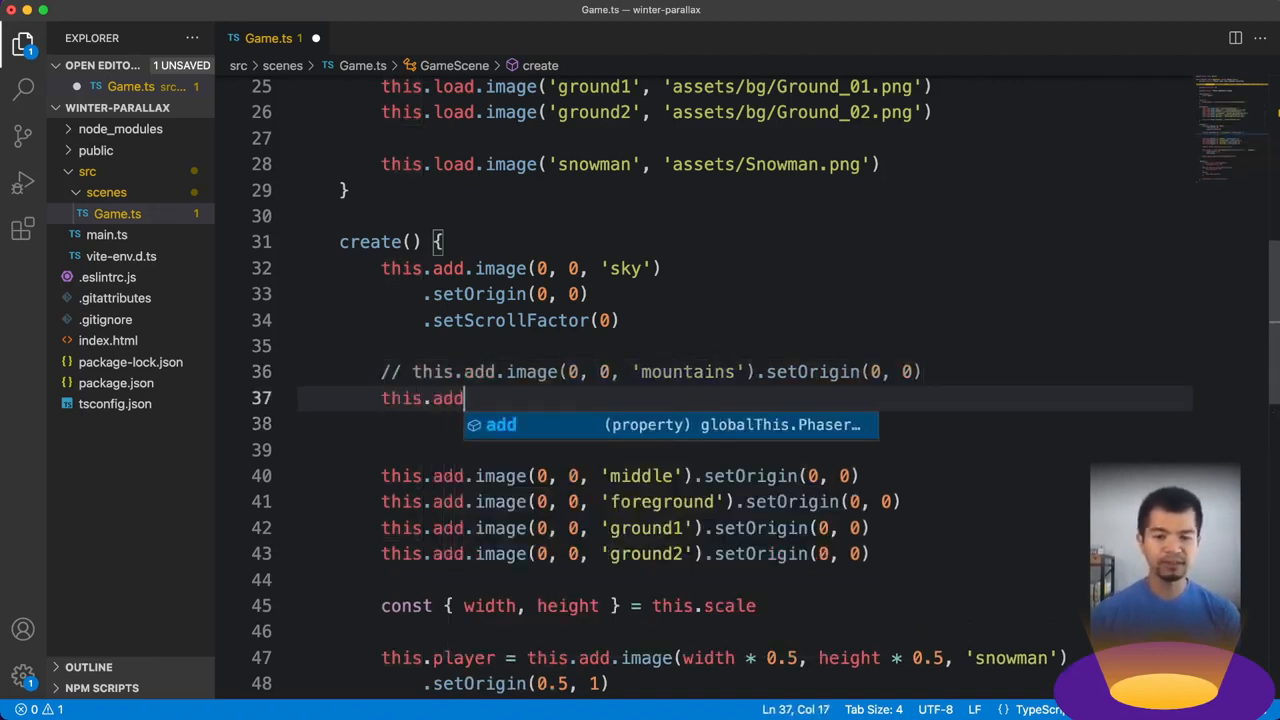
# Define width/height from this.scale, then make mountains a tileSprite(0, 0, width, height) with origin and scroll factor 0.
pyautogui.write('.tileSprite(')
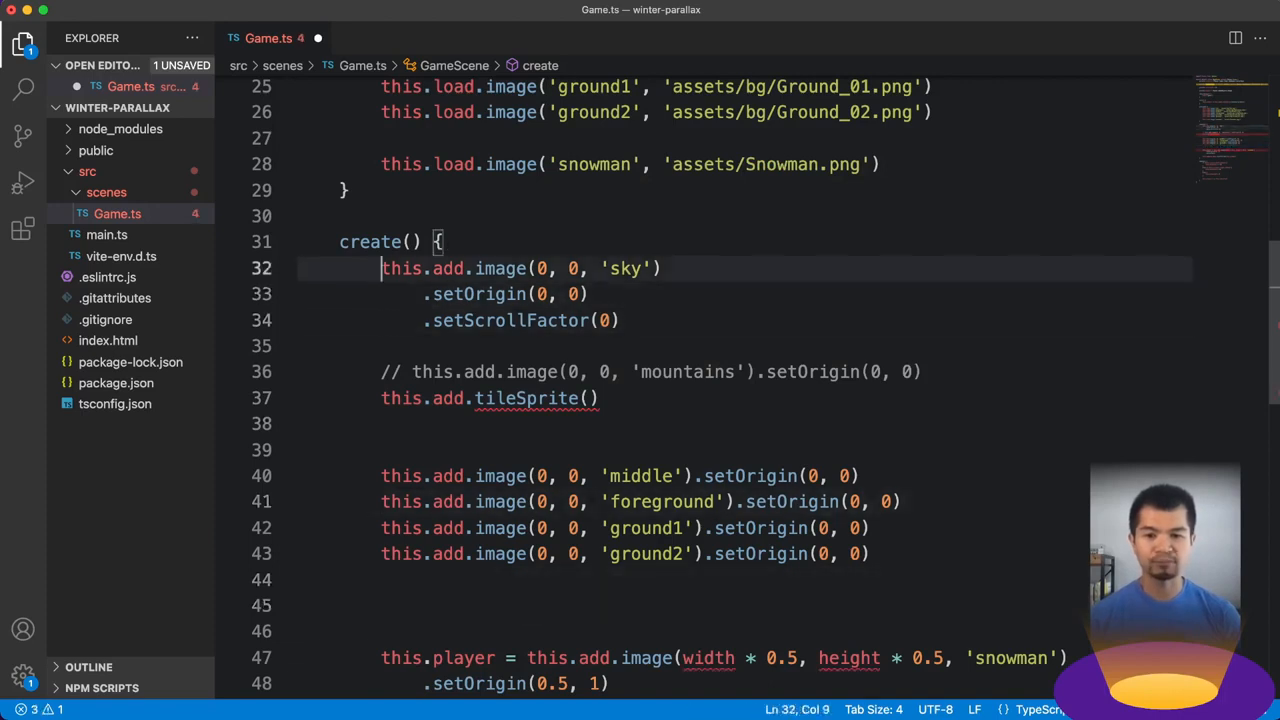
pyautogui.write('const { width, height } = this.scale')
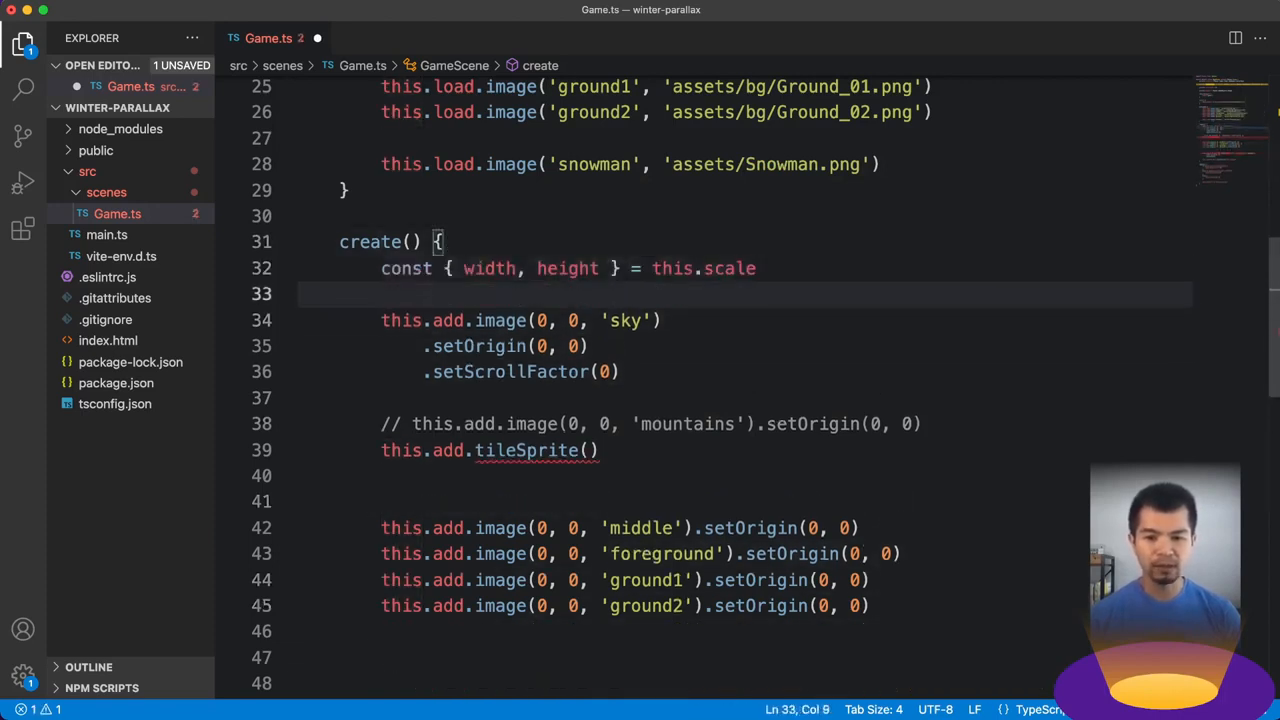
pyautogui.write('0, 0,')
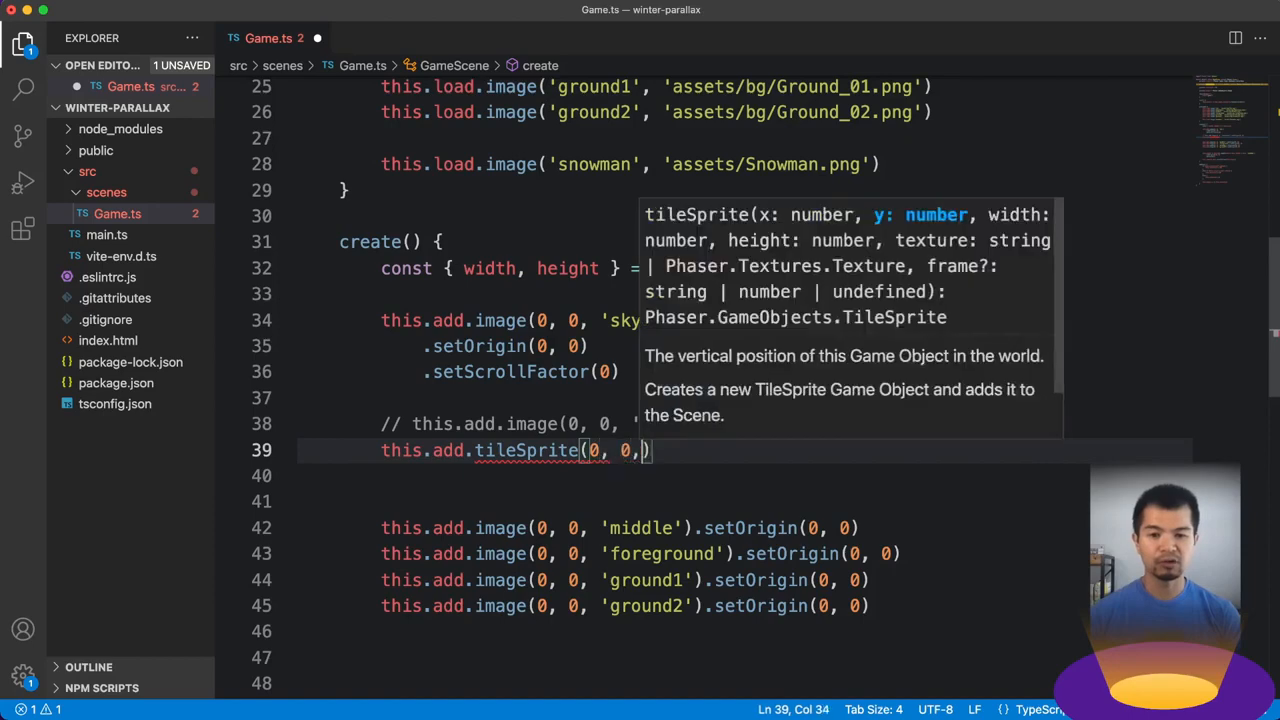
pyautogui.write("width, height, 'mountains")
pyautogui.click(743, 476)
pyautogui.write('.setOrigin(')
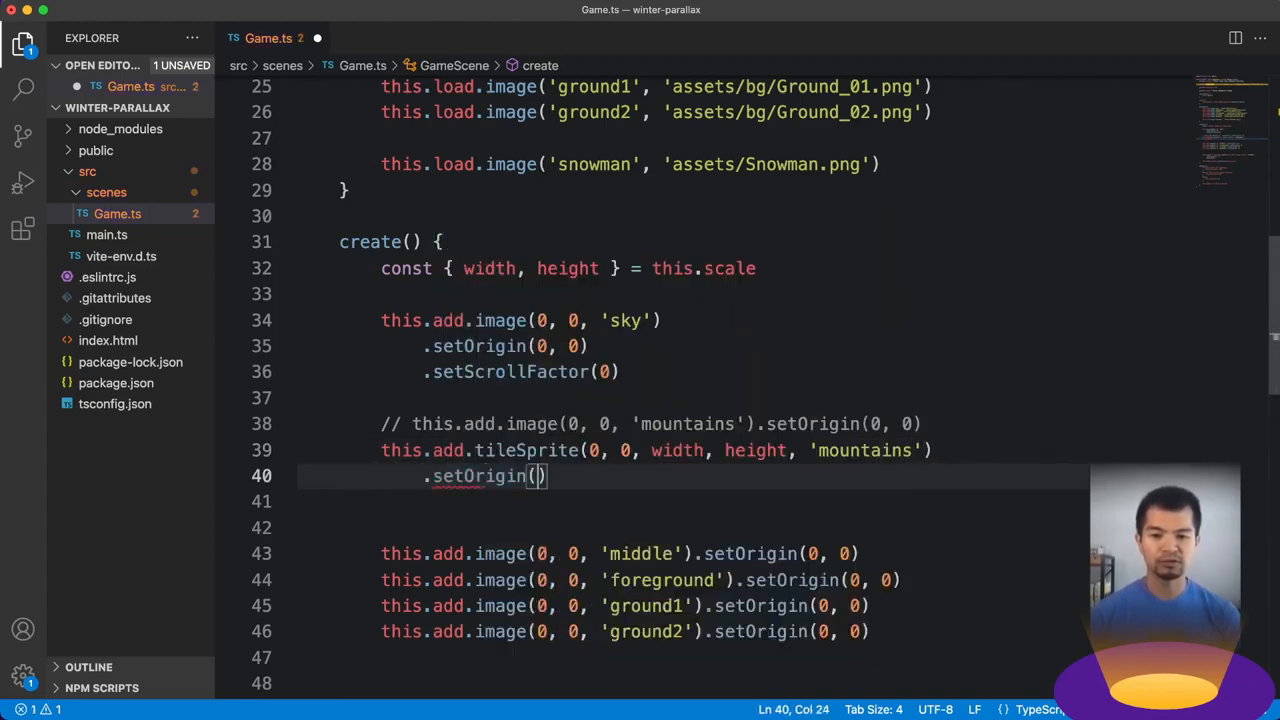
pyautogui.write('0, 0')
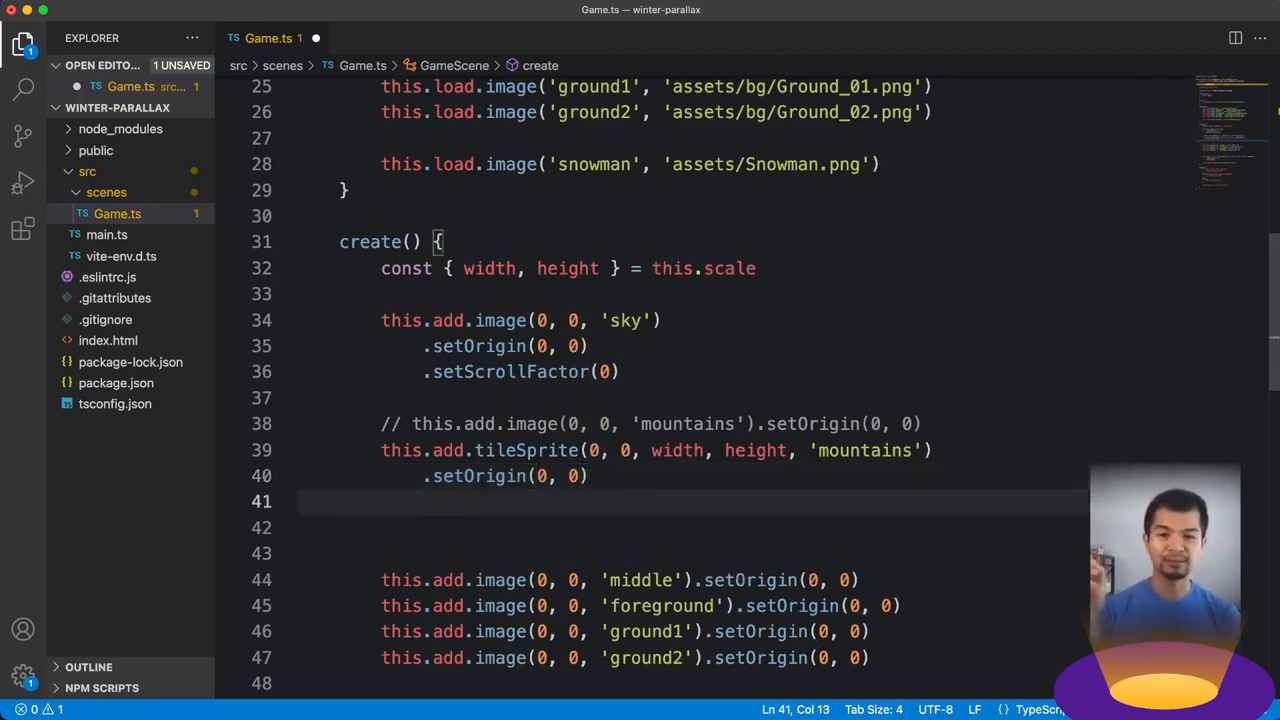
pyautogui.write('.')
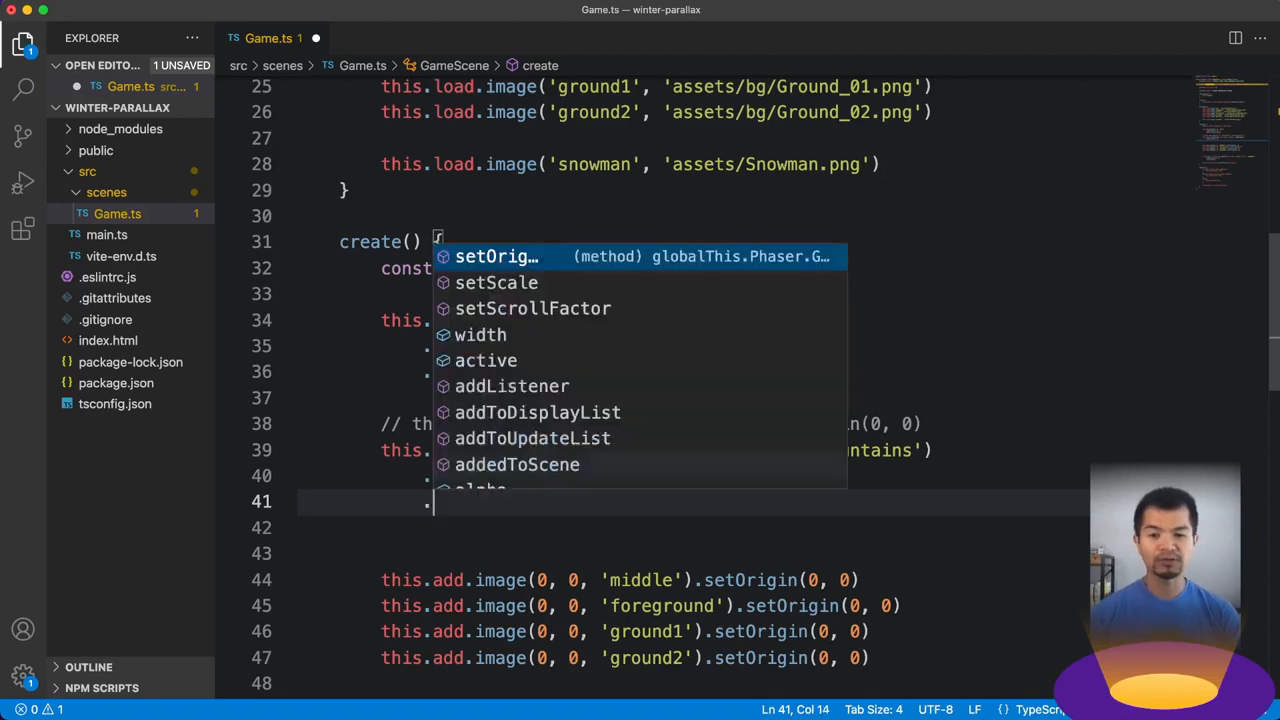
pyautogui.write('setScrollFactor(0, 0')
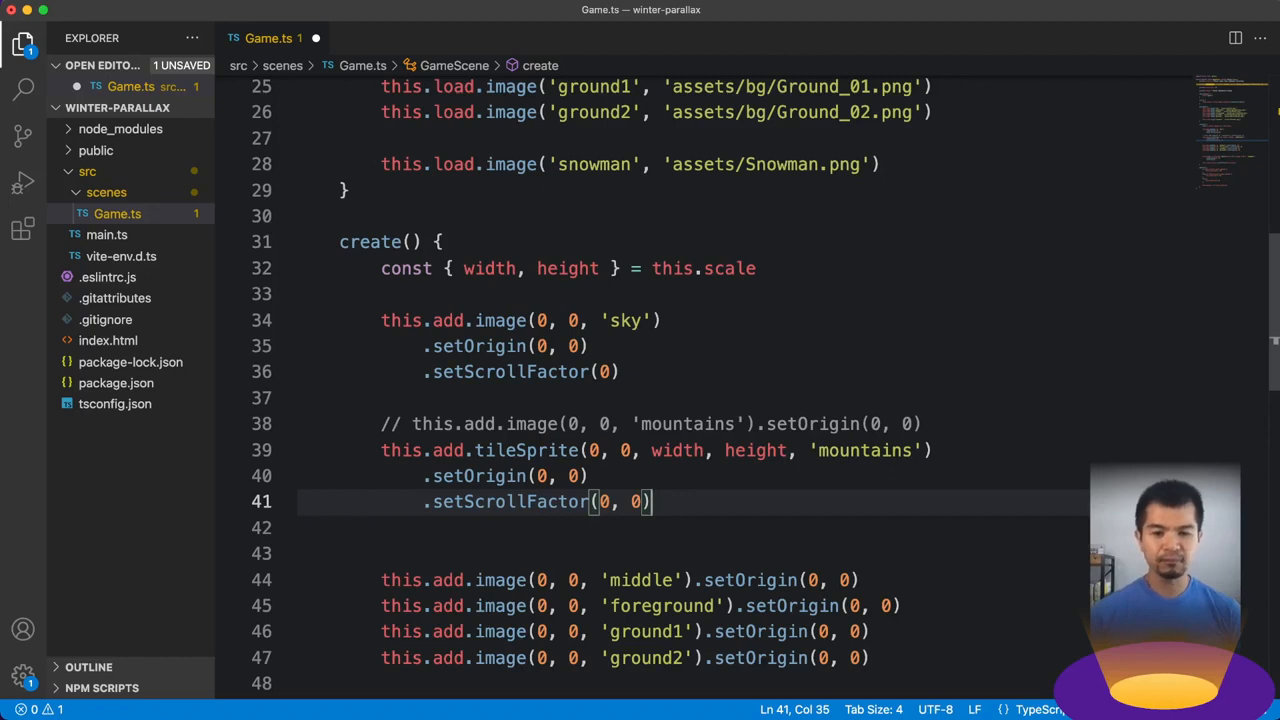
# Convert middle, foreground, ground1 and ground2 into full-size tile sprites with scroll factor 0, and save.
pyautogui.scroll(-3)
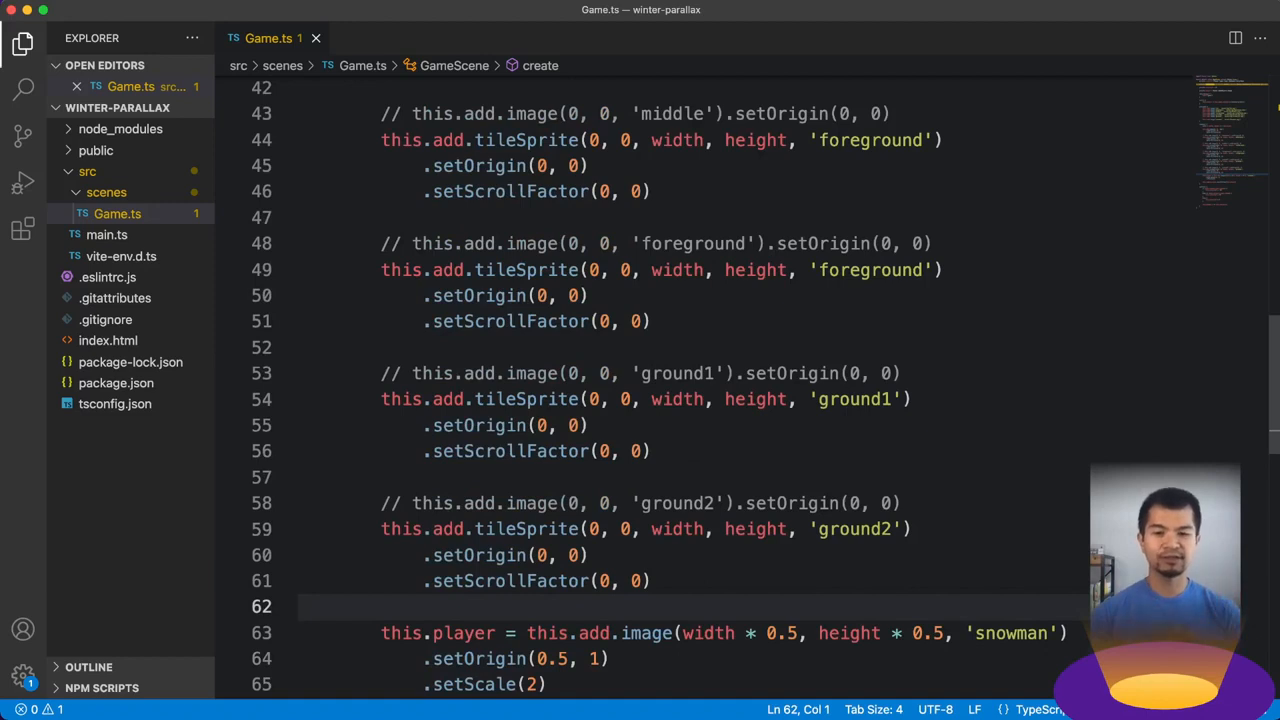
pyautogui.scroll(-3)
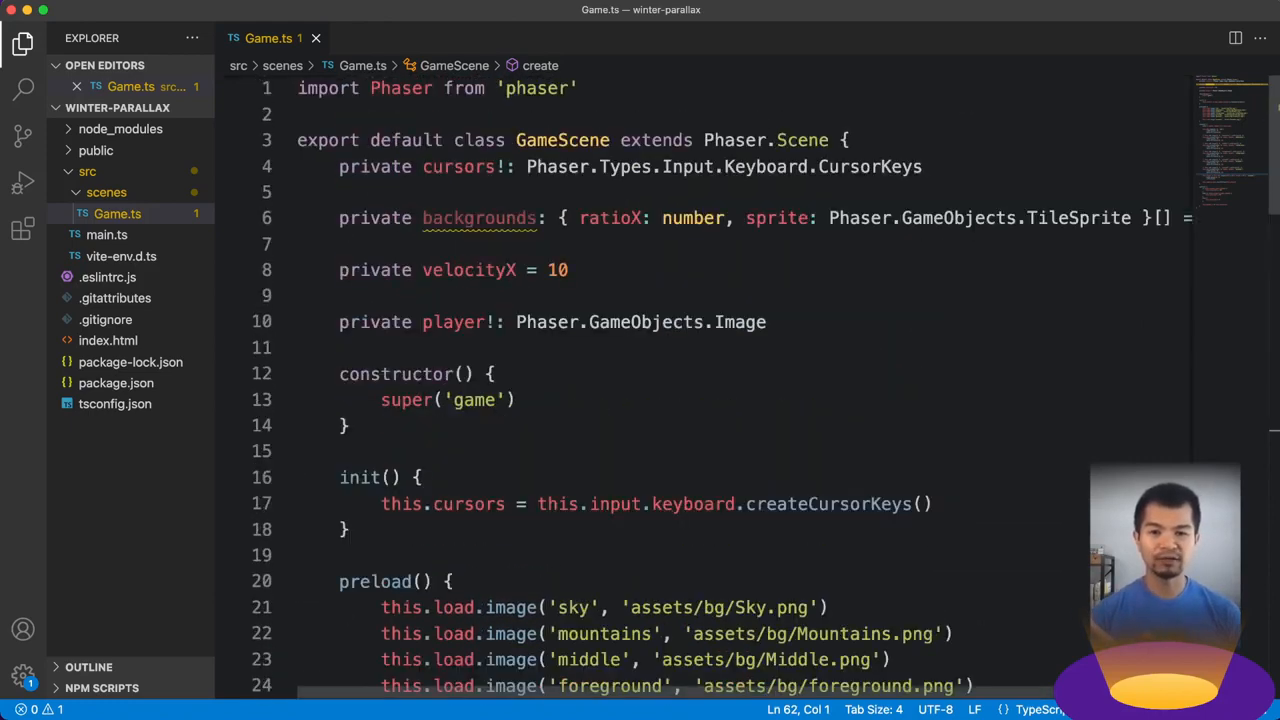
# Wrap the mountains tileSprite in a this.backgrounds.push({ sprite: ... }) entry.
pyautogui.doubleClick(479, 218)
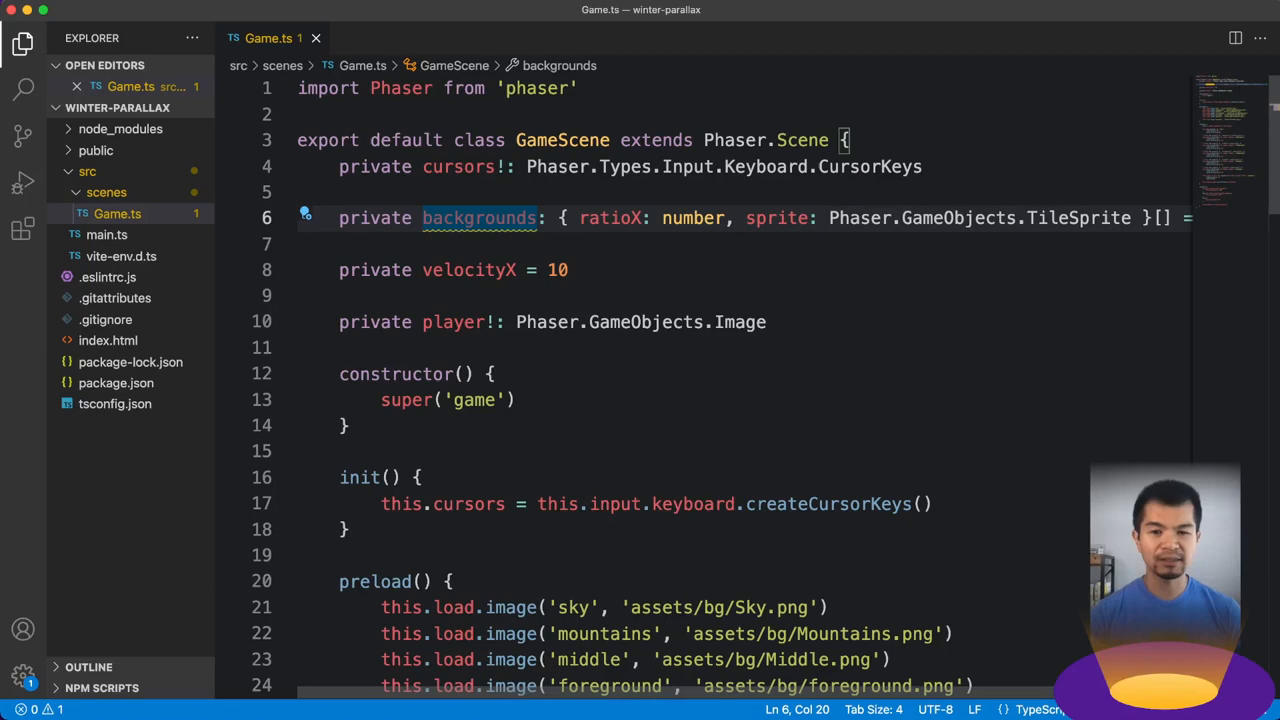
pyautogui.scroll(-3)
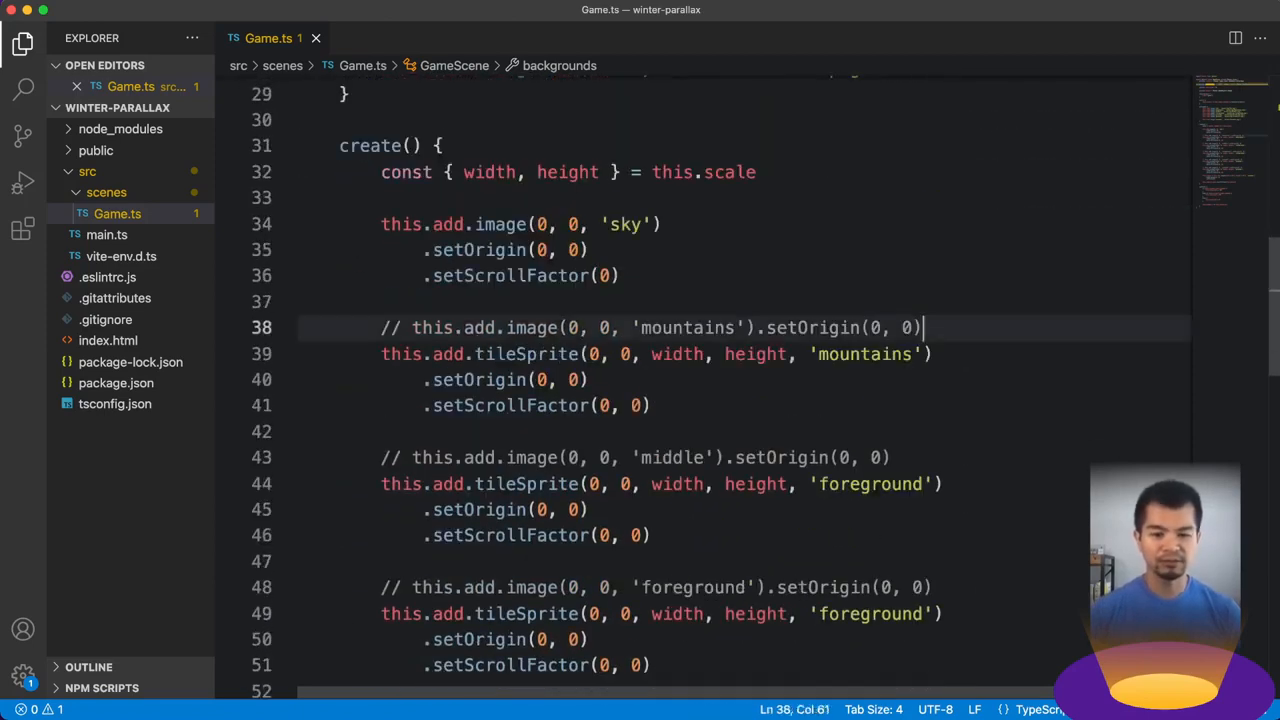
pyautogui.write('this.backgrounds.push(')
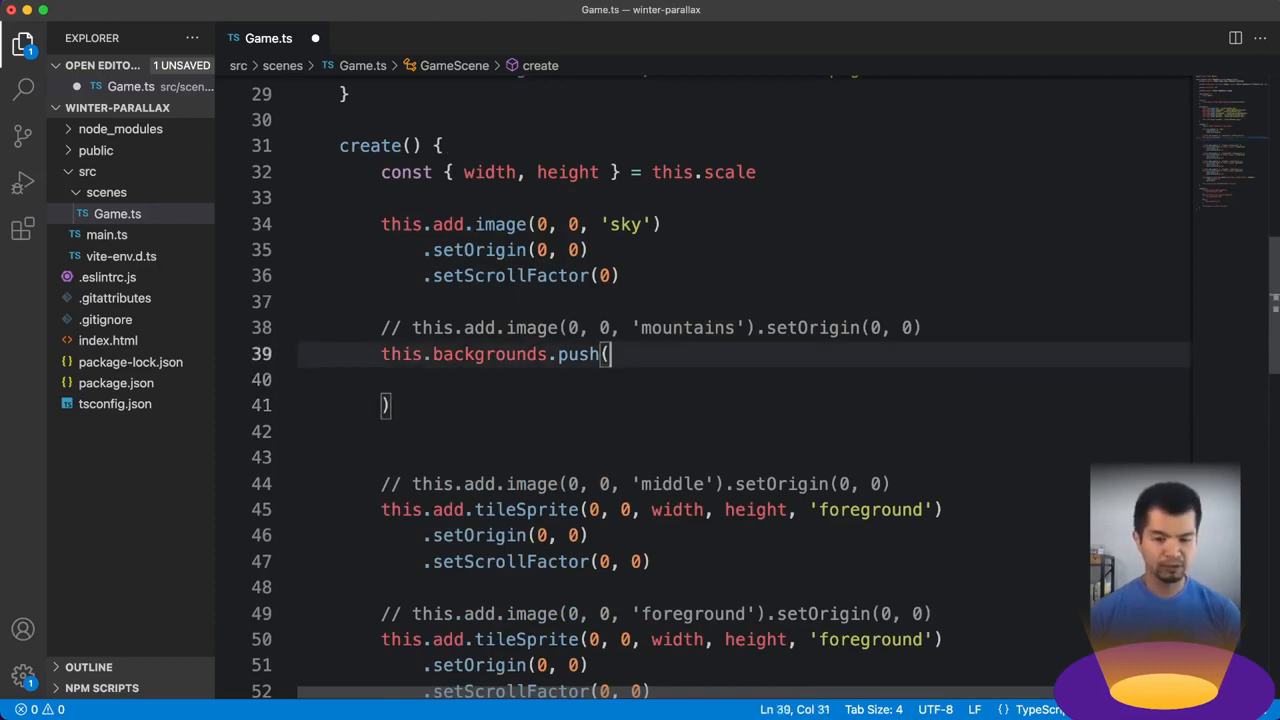
pyautogui.write('{')
pyautogui.click(743, 405)
pyautogui.write('}')
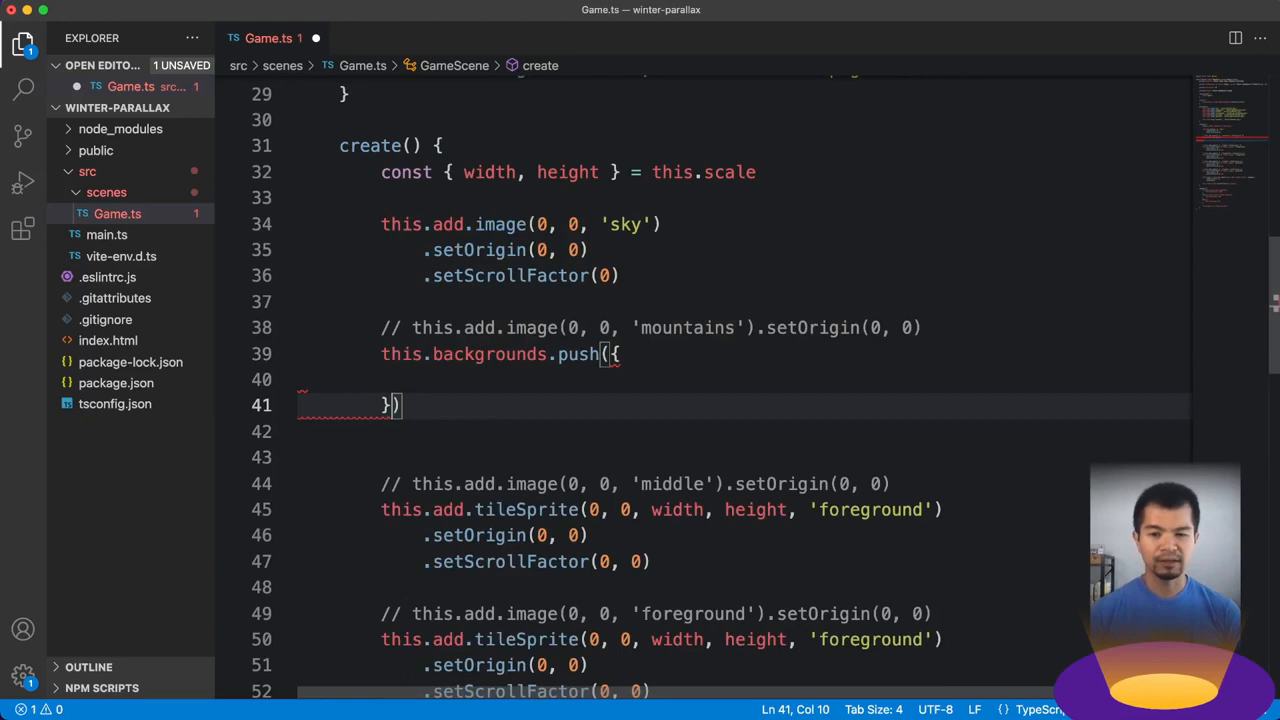
pyautogui.write("sprite: this.add.tileSprite(0, 0, width, height, 'mountains")
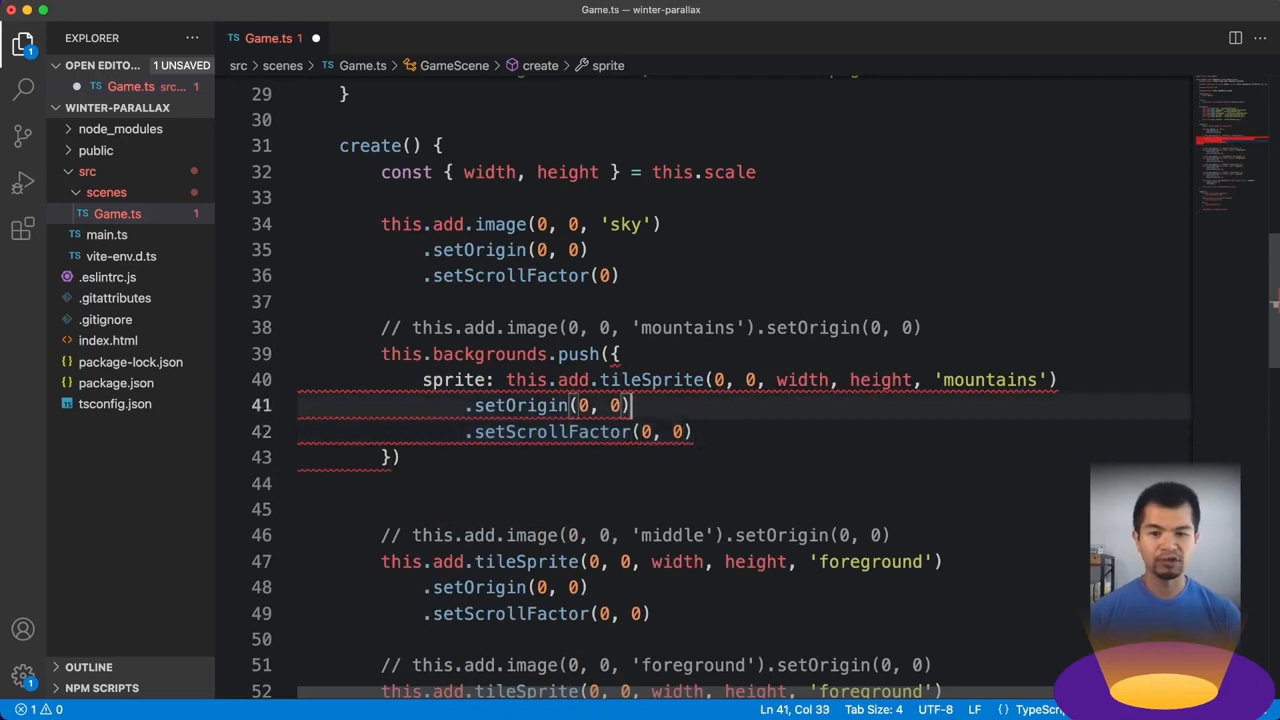
# Add ratioX: 0.01 to the mountains background entry.
pyautogui.write('ratioX')
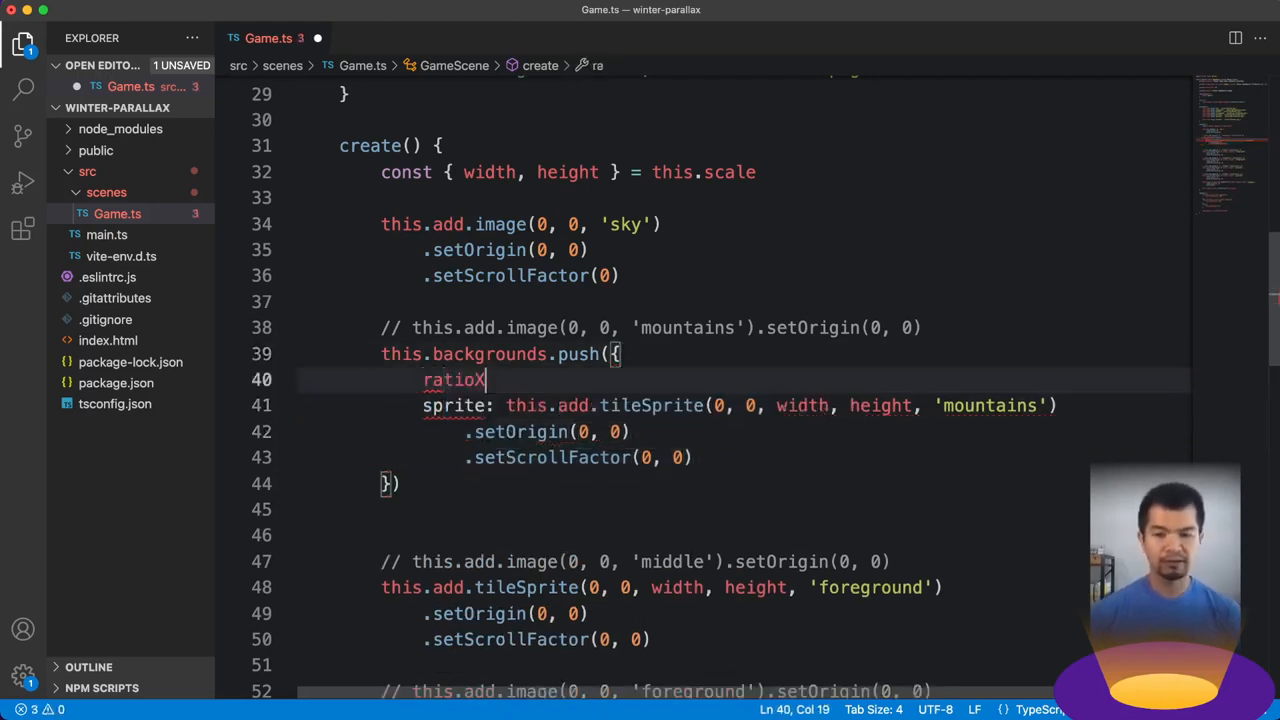
pyautogui.write(':')
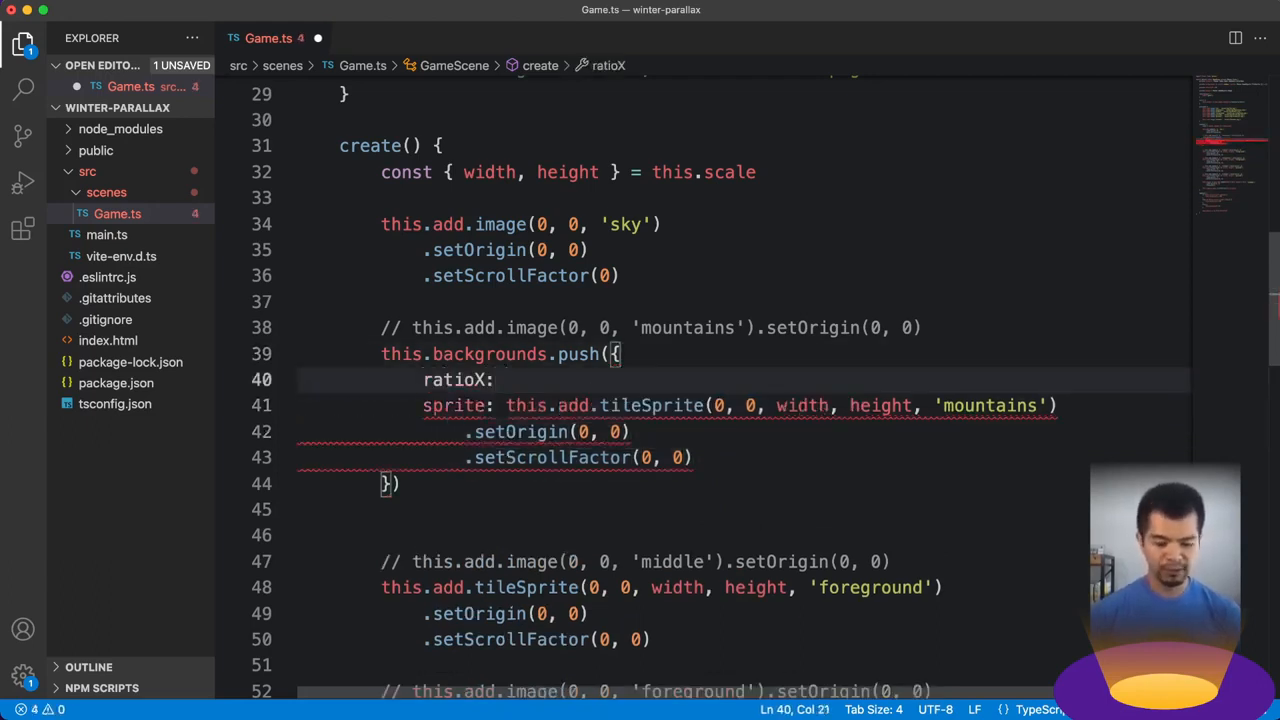
pyautogui.write('0.')
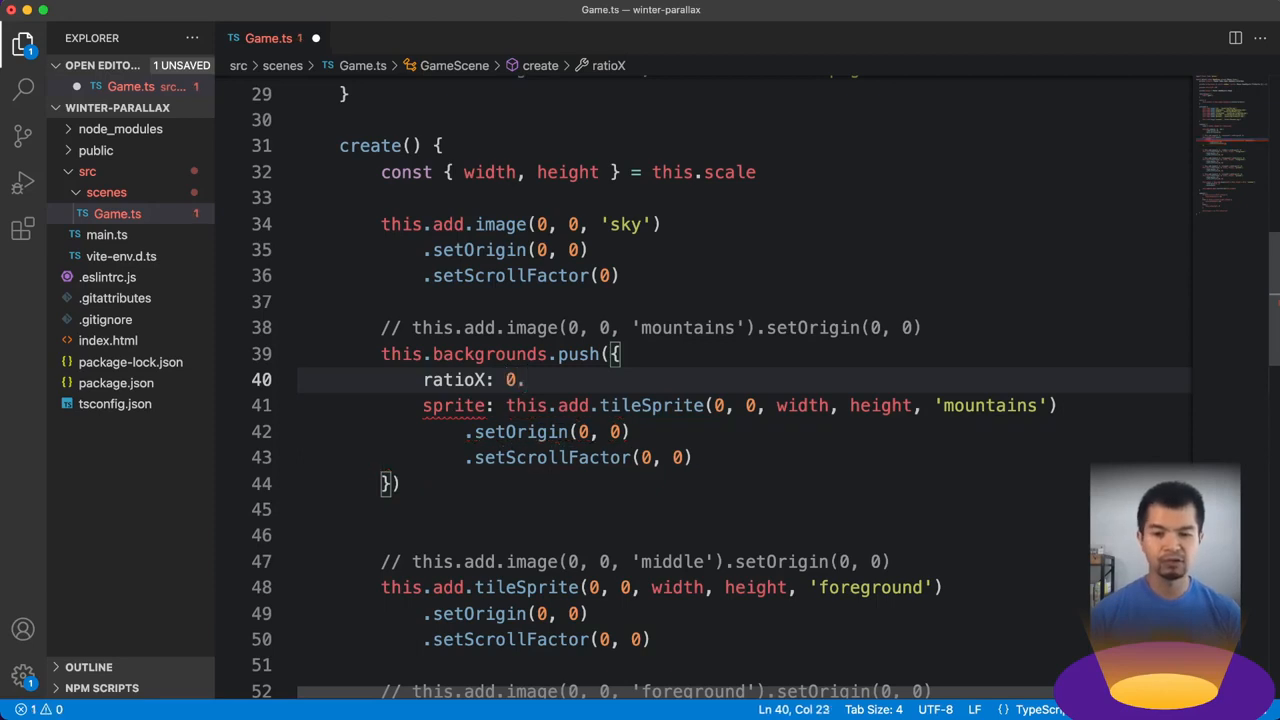
pyautogui.write('1')
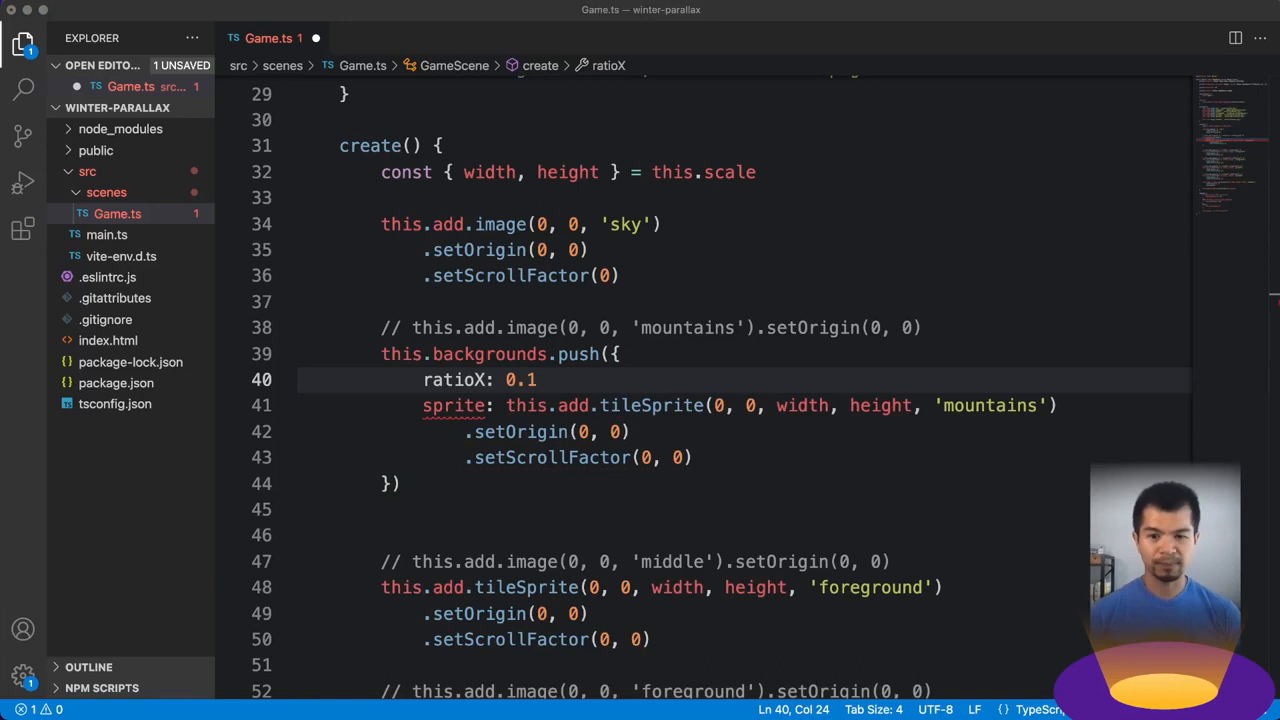
pyautogui.write('0')
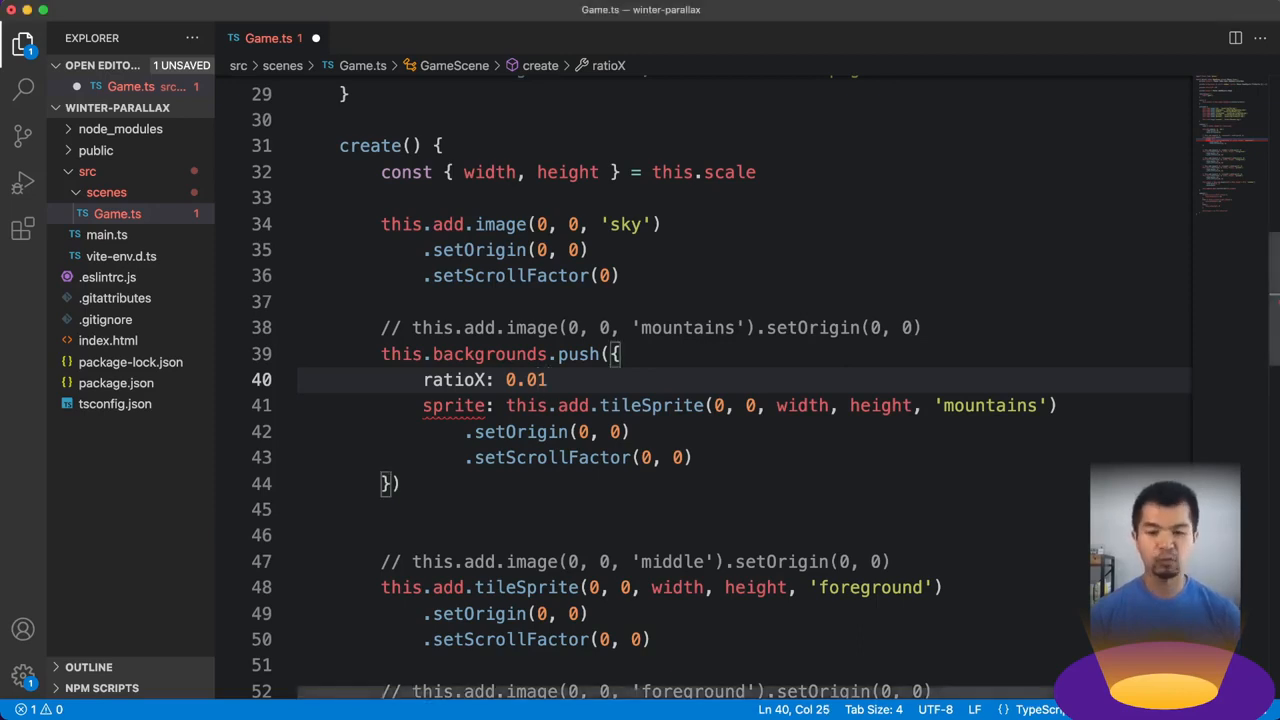
pyautogui.write(',')
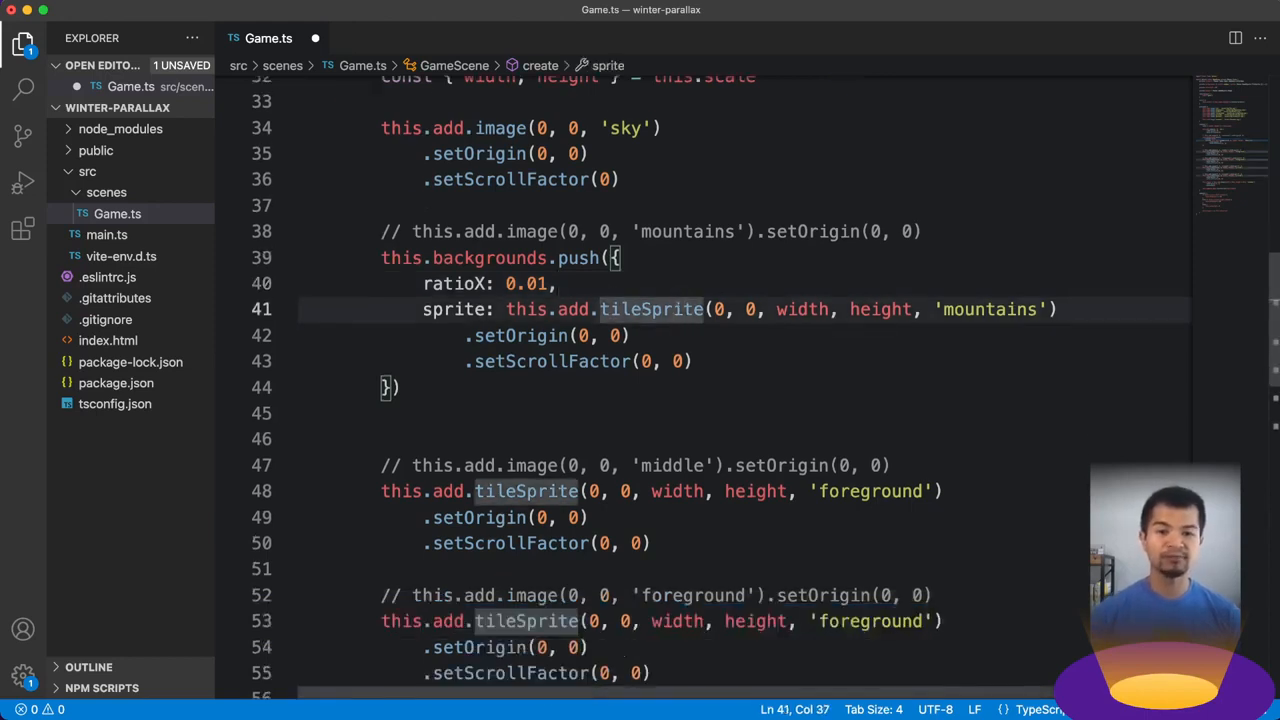
# Push the middle and later layers onto backgrounds with ratioX 0.1, 0.3, 0.7 and 1.
pyautogui.click(600, 258)
pyautogui.write('sprite: ')
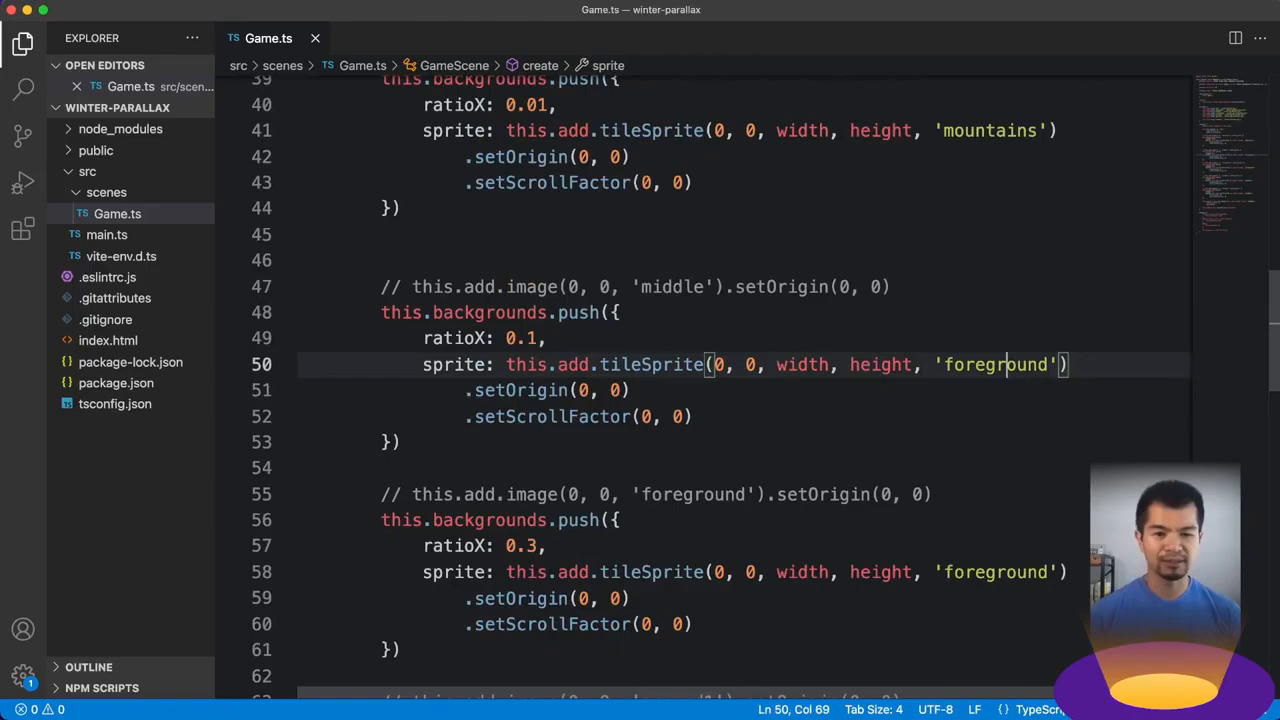
pyautogui.write('middle')
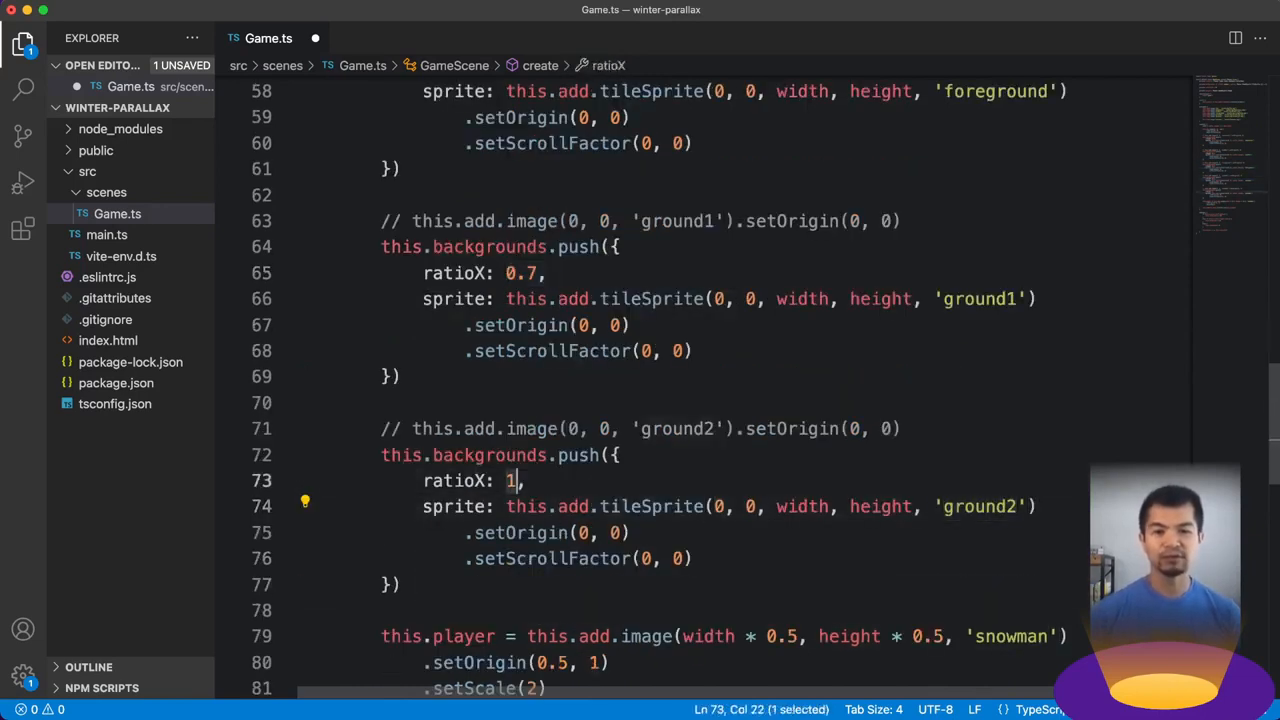
# In update(), add this.player.x += this.velocityX below the key-check block.
pyautogui.scroll(-3)
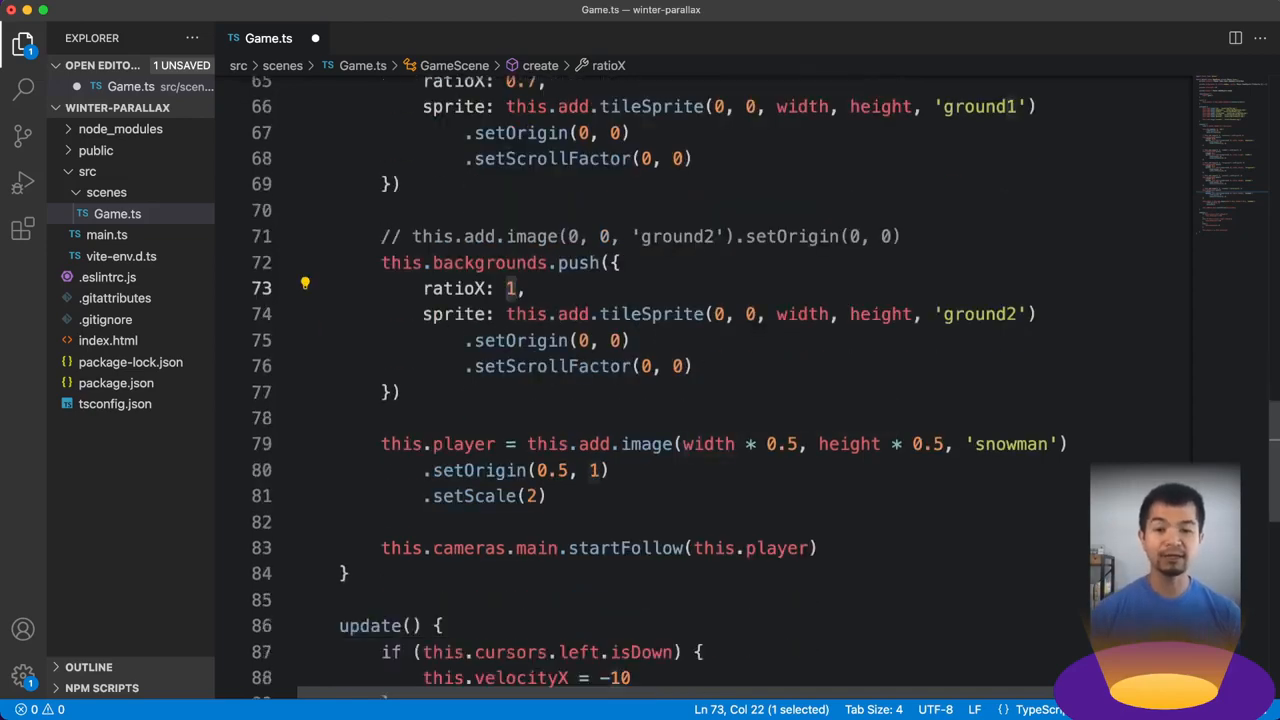
pyautogui.scroll(-3)
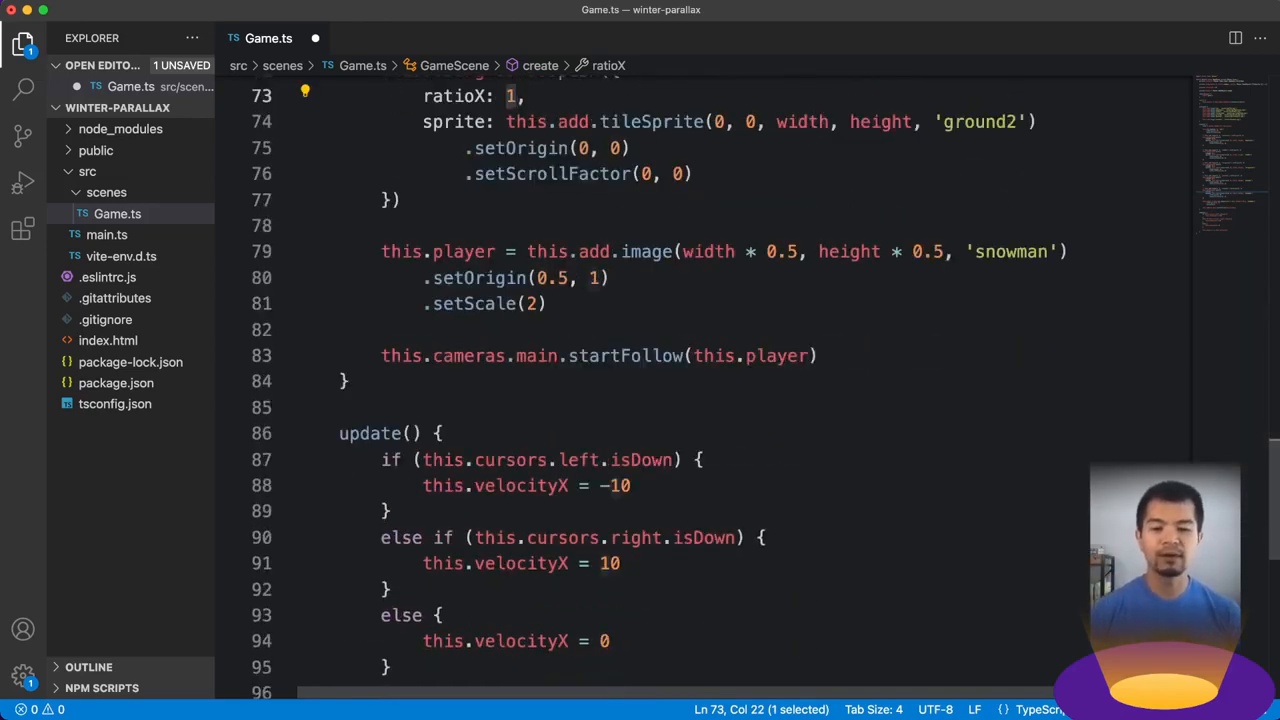
pyautogui.write('this.player.x += this.velocityX')
pyautogui.write('for (let i = 0; i < this.backgrounds')
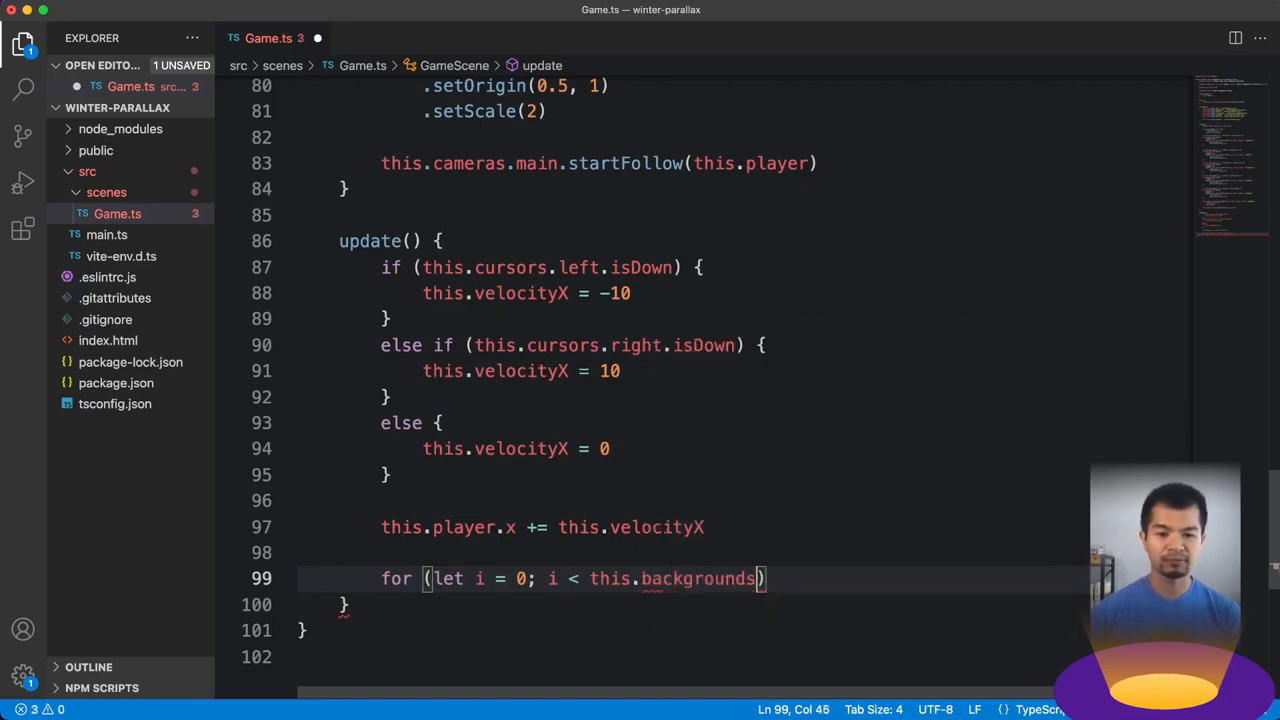
# Loop over backgrounds with const bg = this.backgrounds[i], assigning bg.sprite.tilePositionX from camera scroll.
pyautogui.write('.length; ++i')
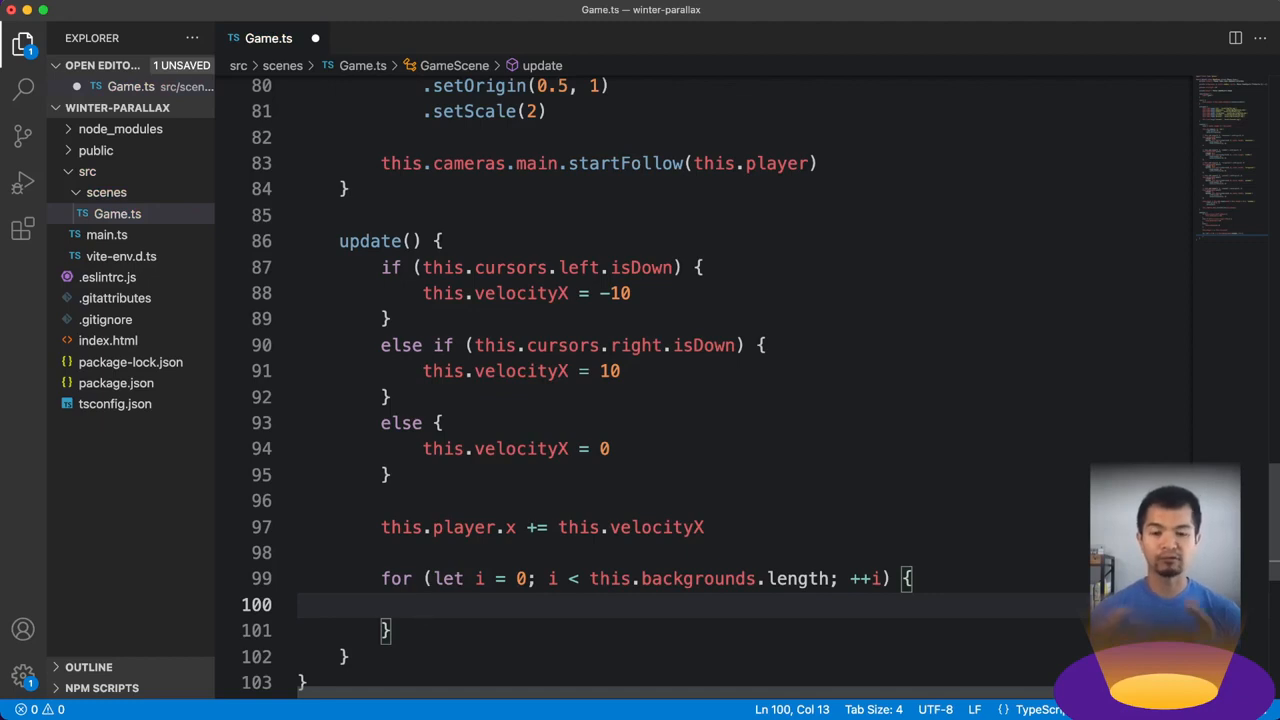
pyautogui.write('const bg')
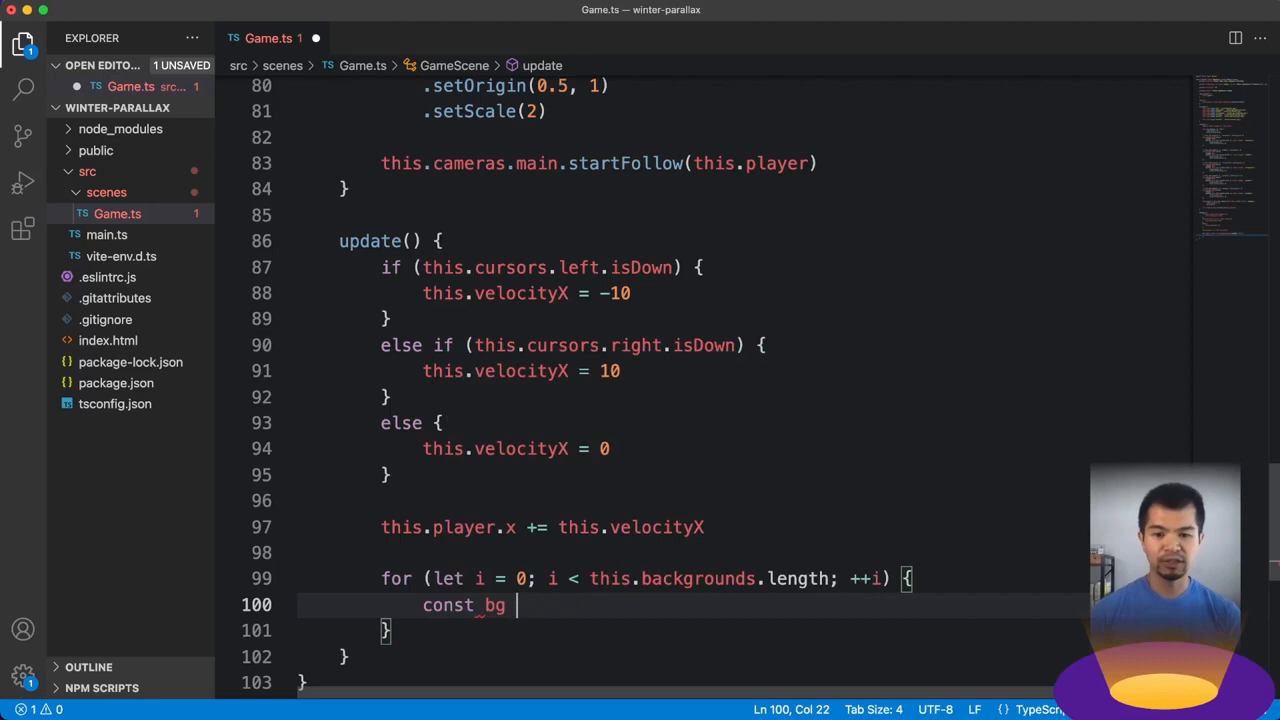
pyautogui.write('= this.backgrounds')
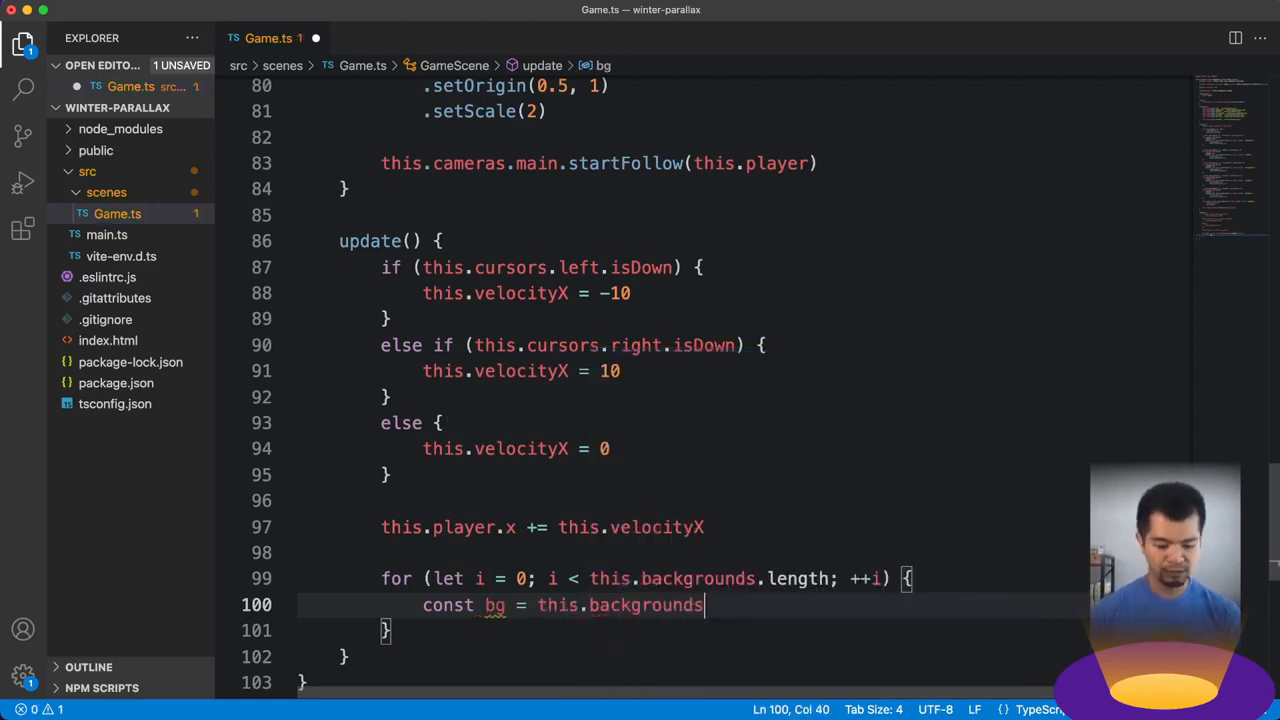
pyautogui.write('[i]')
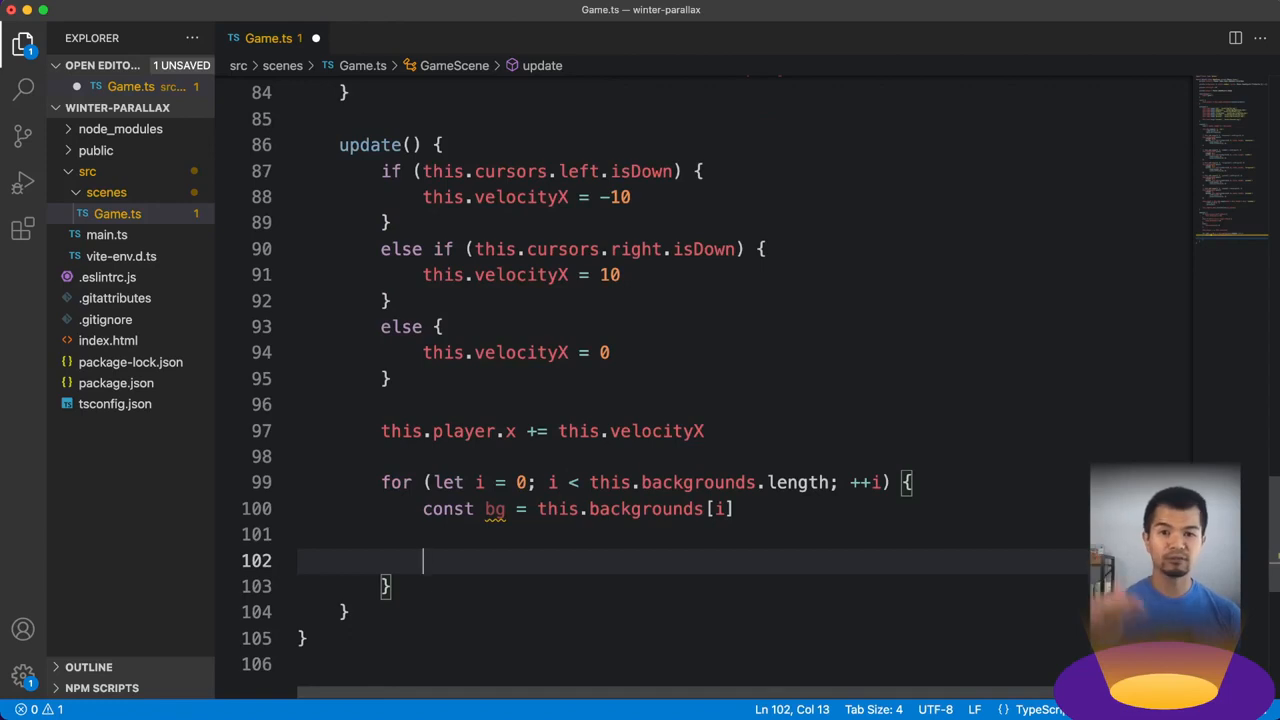
pyautogui.moveTo(636, 431)
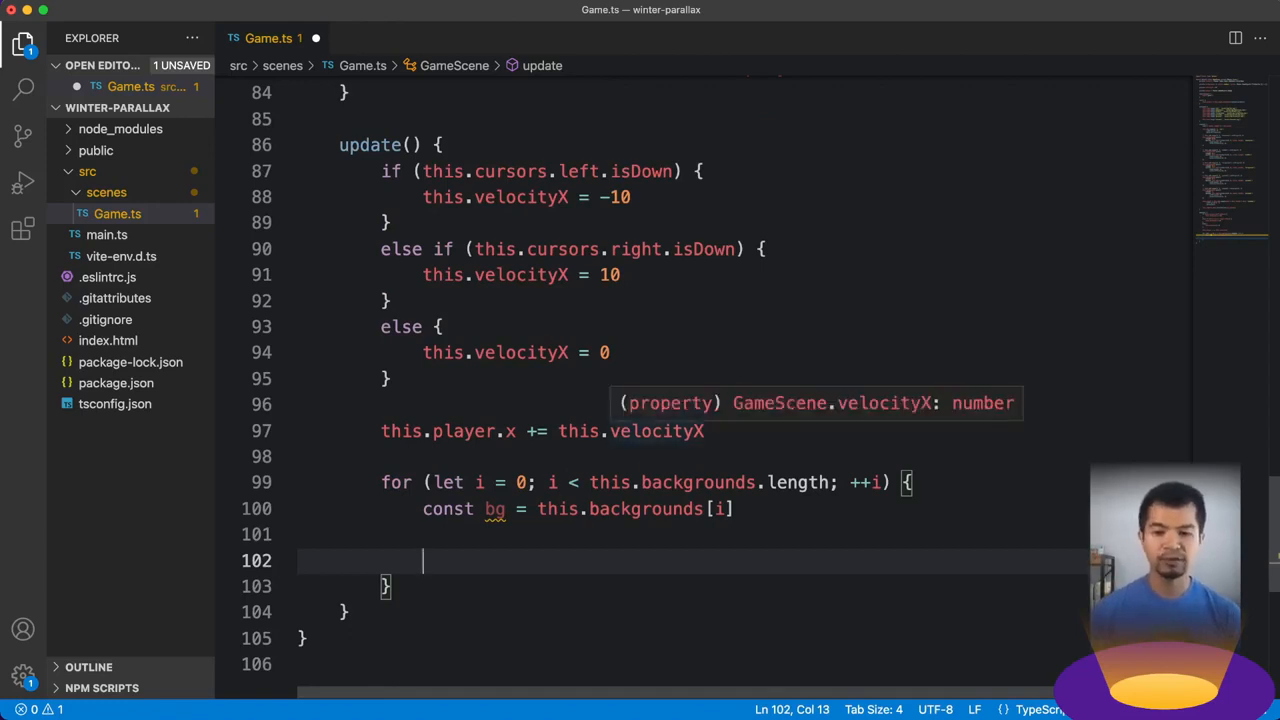
pyautogui.write('bg.sprite.tilePositionX =')
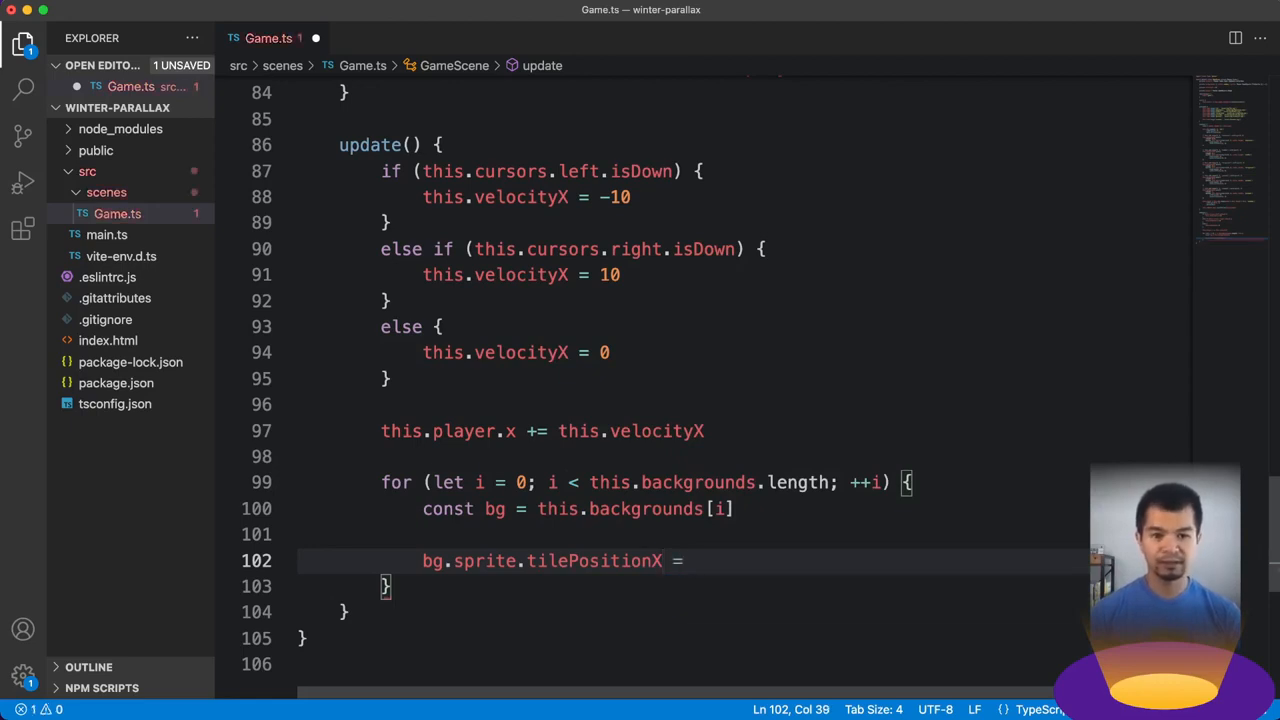
pyautogui.write('this.cameras.main')
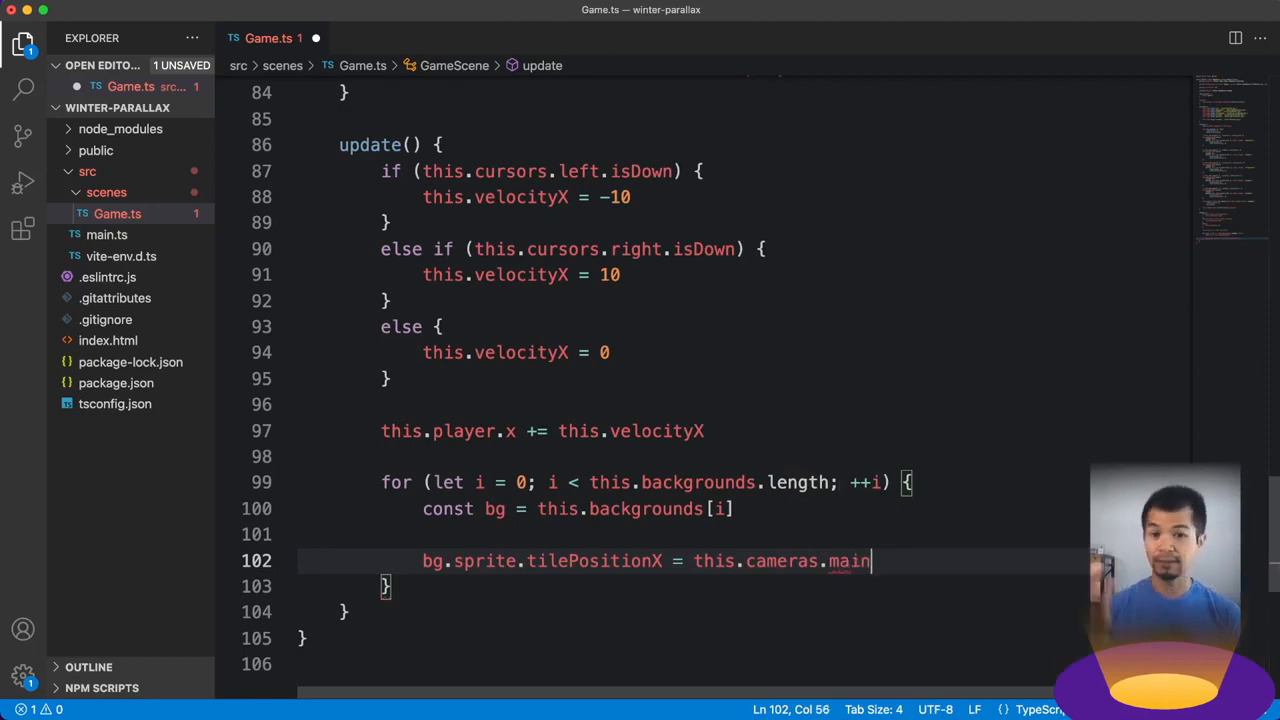
pyautogui.write('.scro')
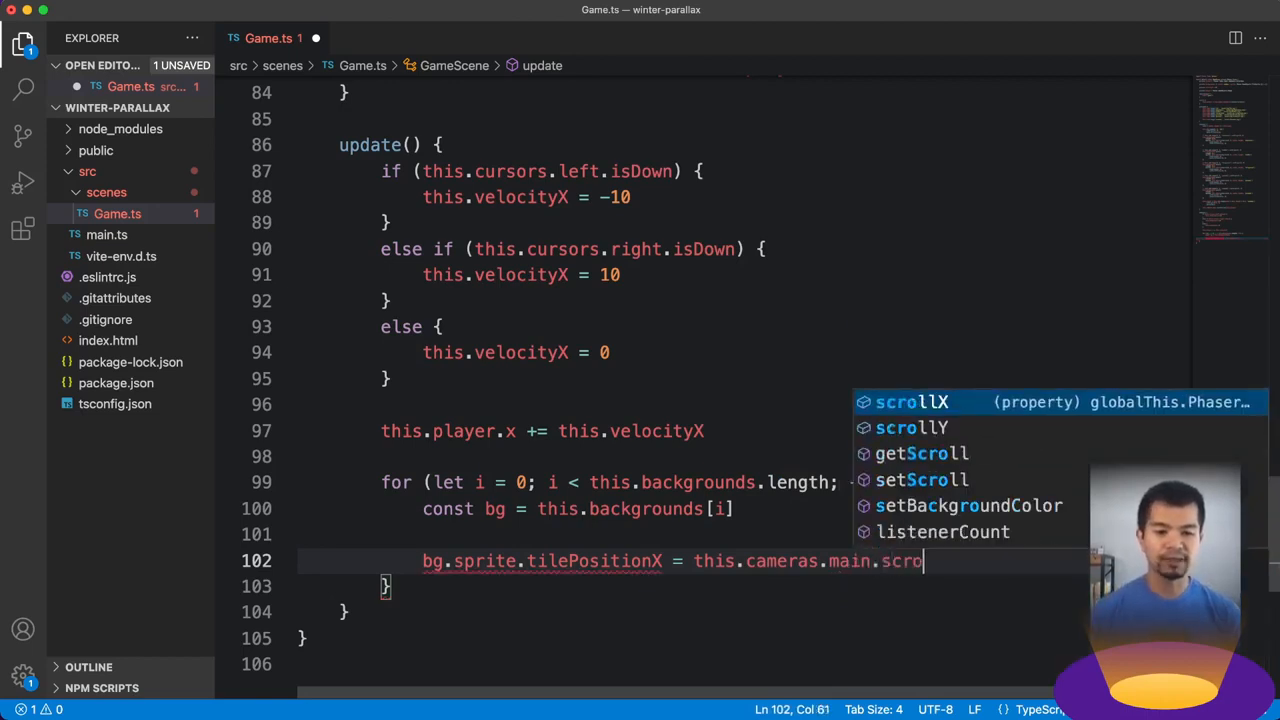